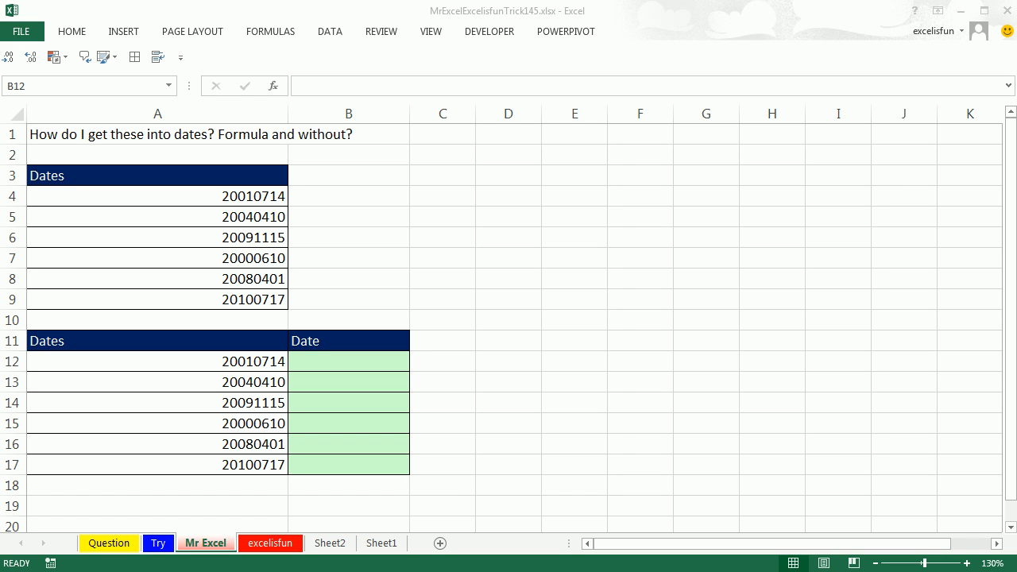
mouse_move(871, 187)
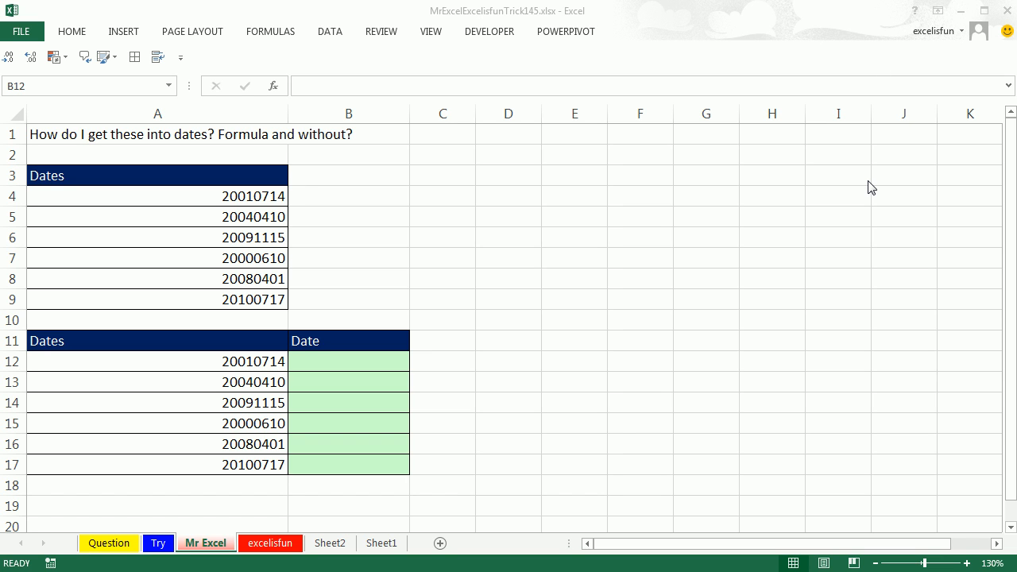
mouse_move(311, 235)
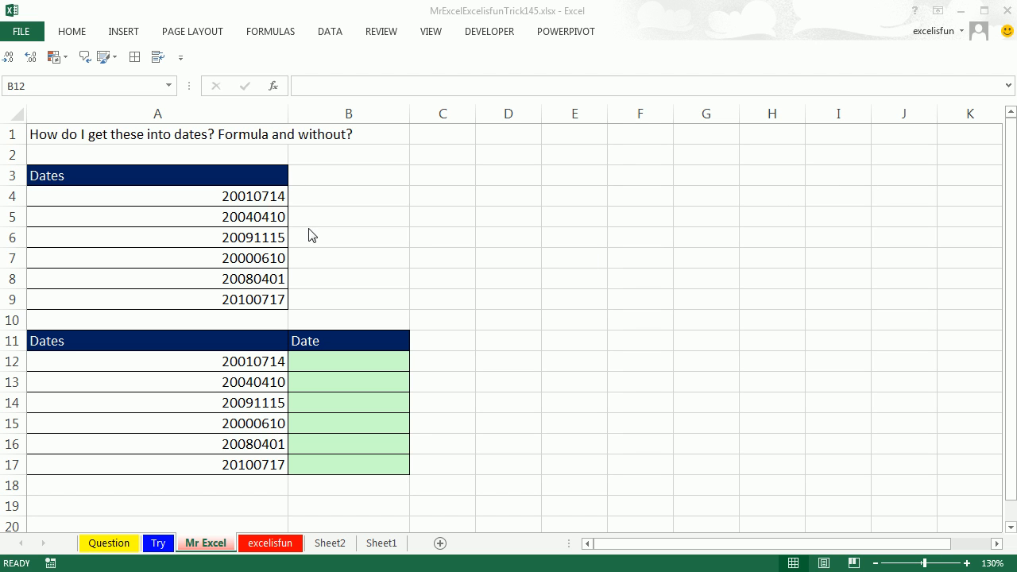
- Select the yyyymmdd numbers in A4:A9 and start Text to Columns through to the data format page
click(348, 361)
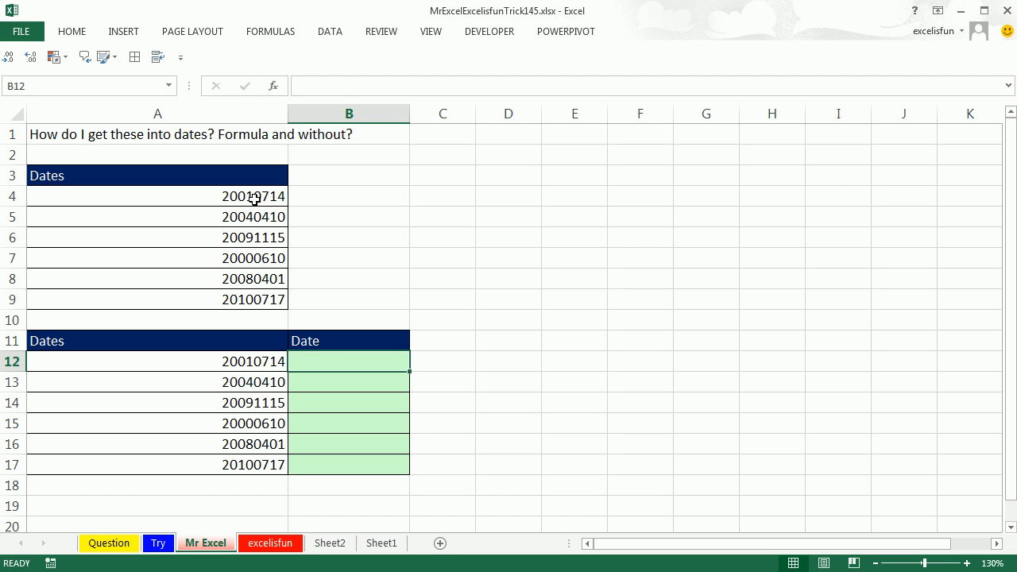
drag(157, 198, 157, 299)
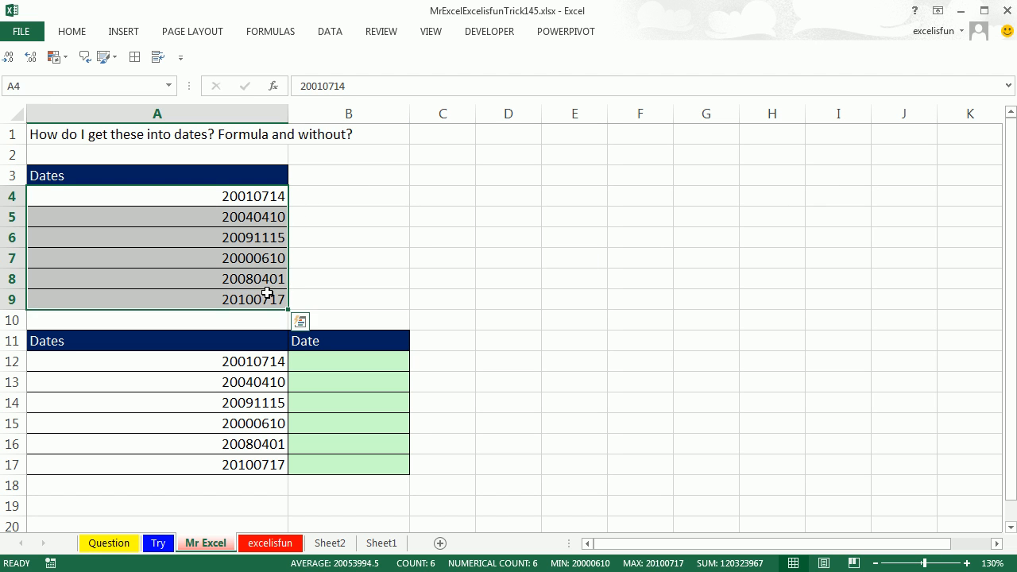
mouse_move(256, 201)
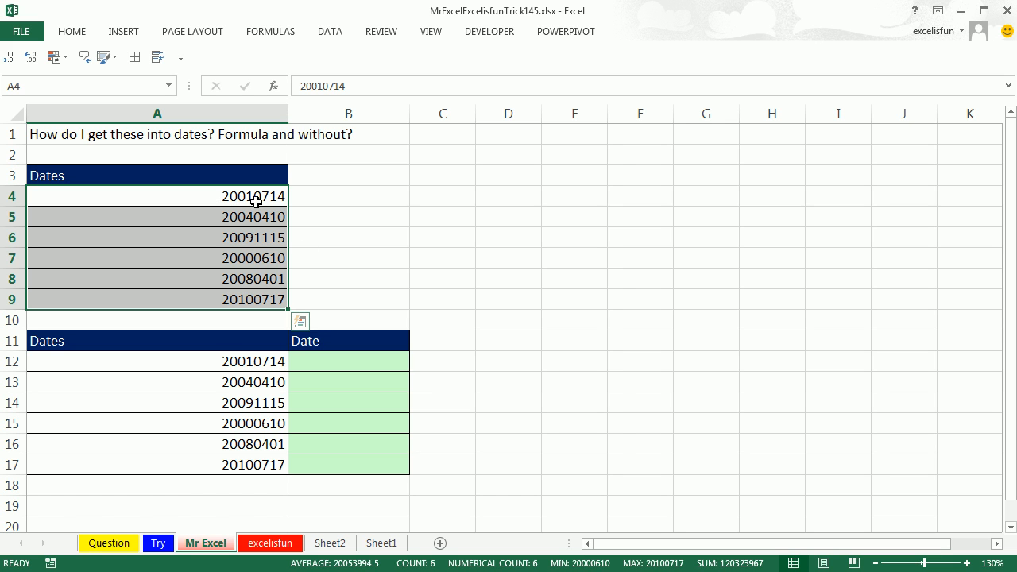
mouse_move(685, 210)
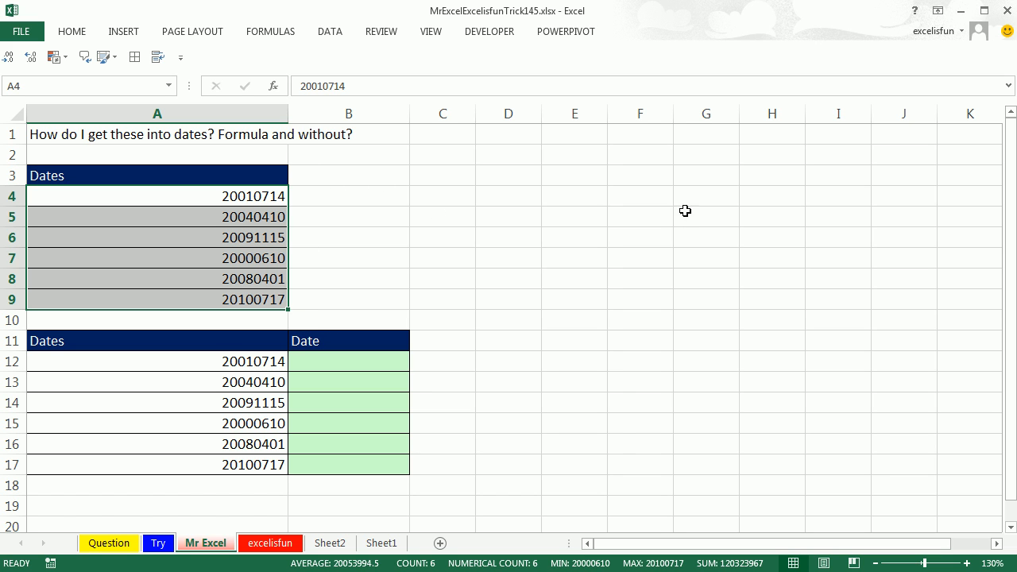
mouse_move(823, 209)
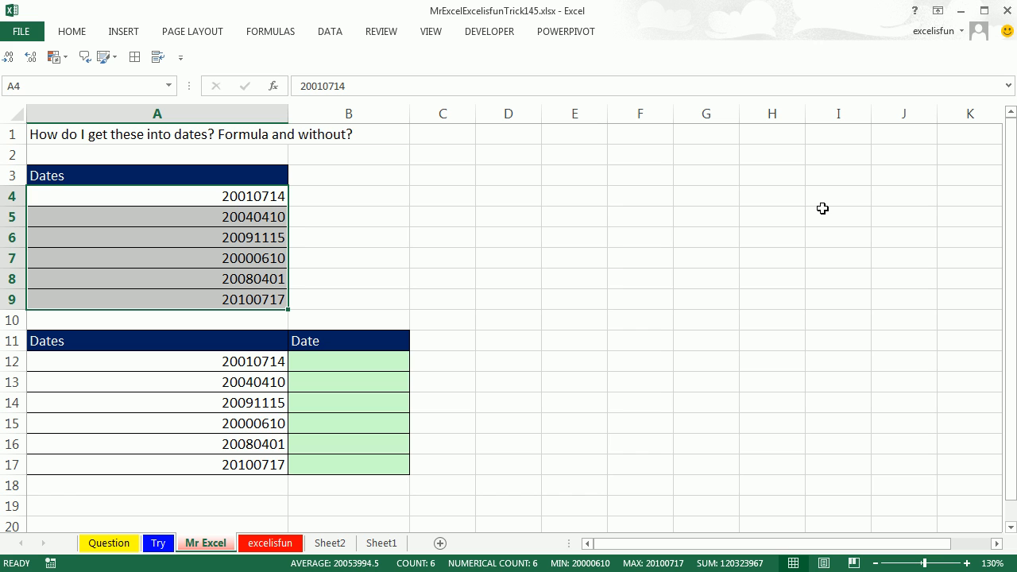
click(329, 32)
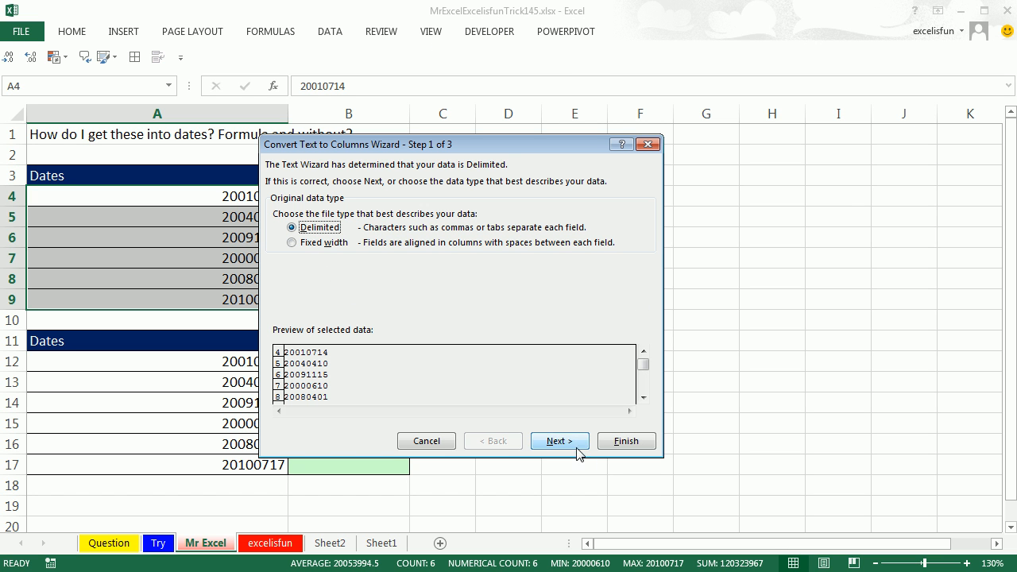
click(559, 442)
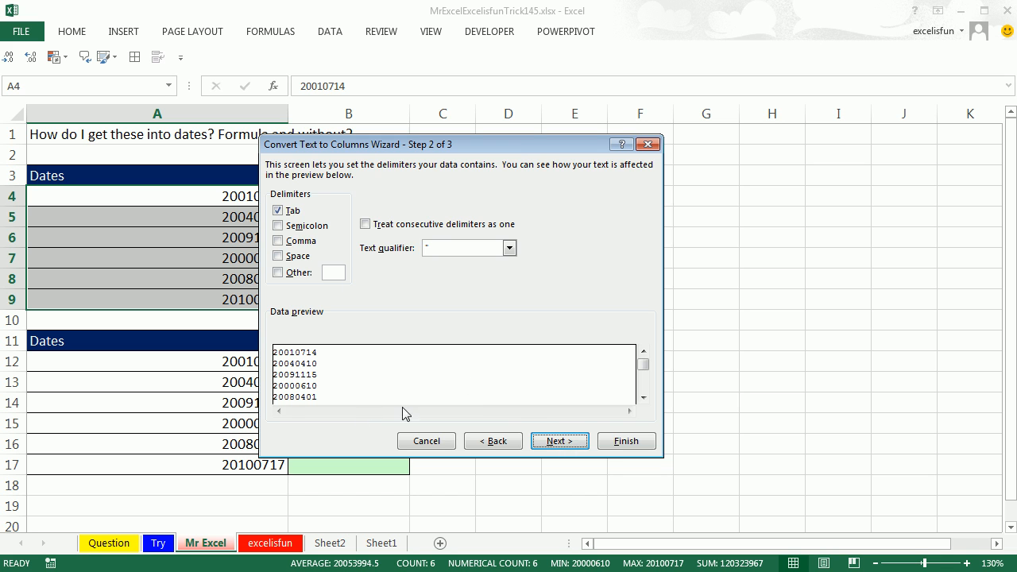
click(559, 440)
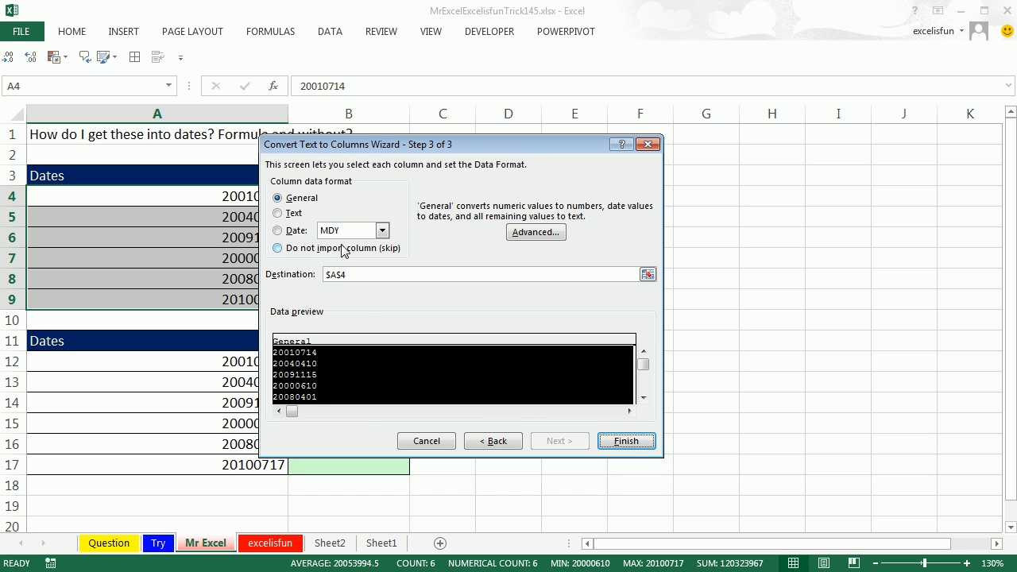
- Convert them as Date YMD with destination B4, giving real dates like 6/10/2000 in B4:B9
click(277, 231)
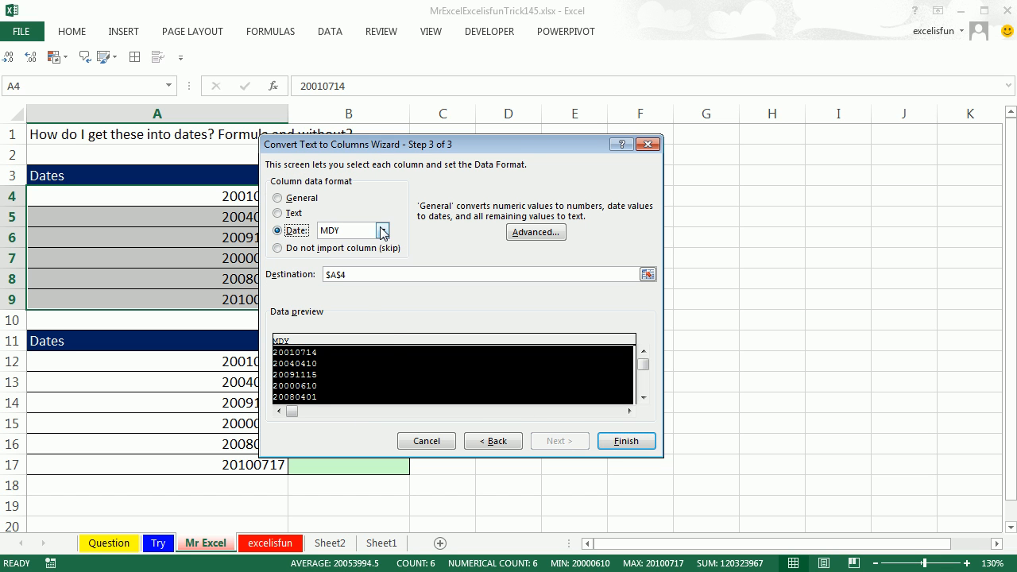
click(382, 229)
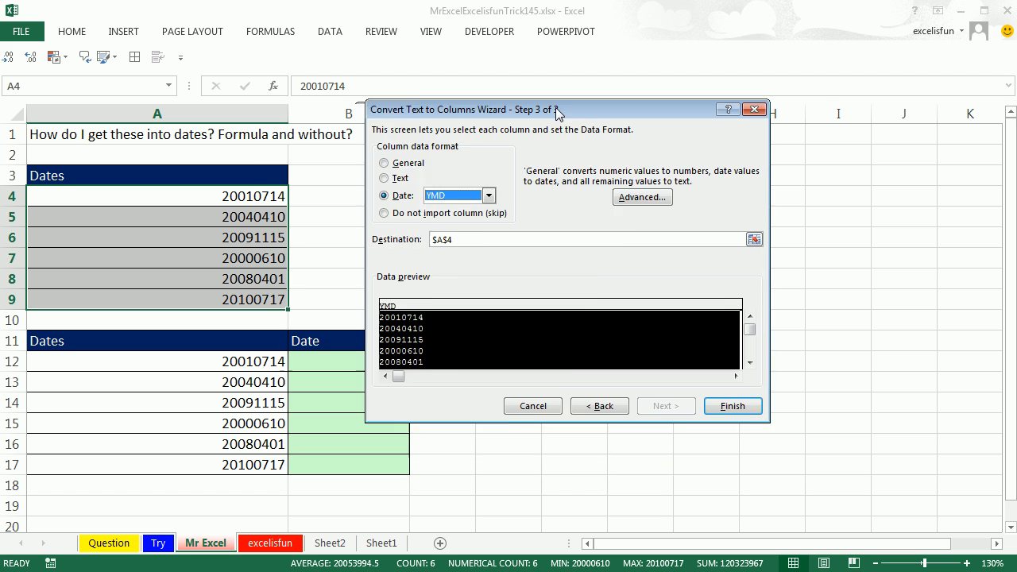
drag(556, 110, 635, 80)
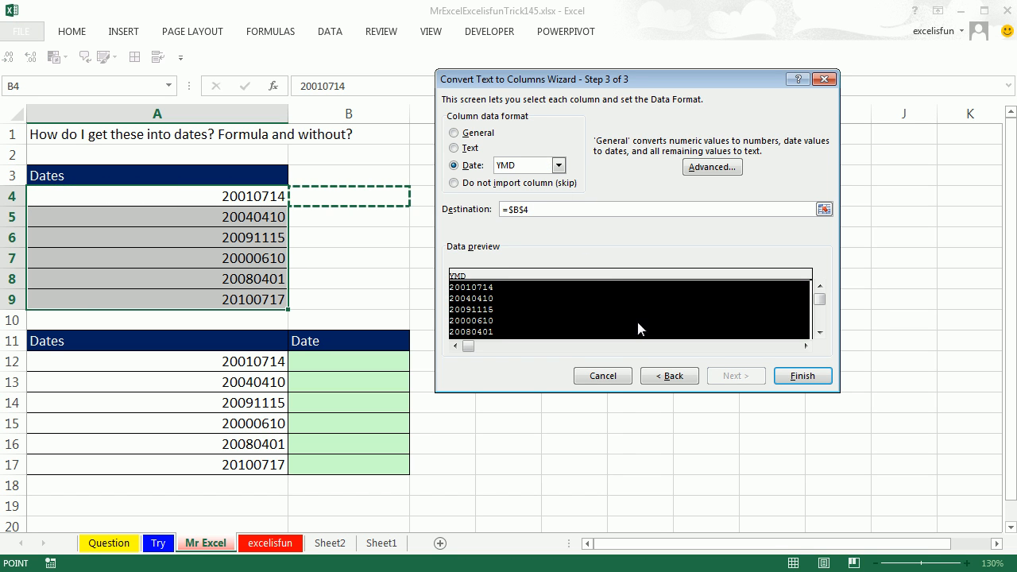
click(801, 375)
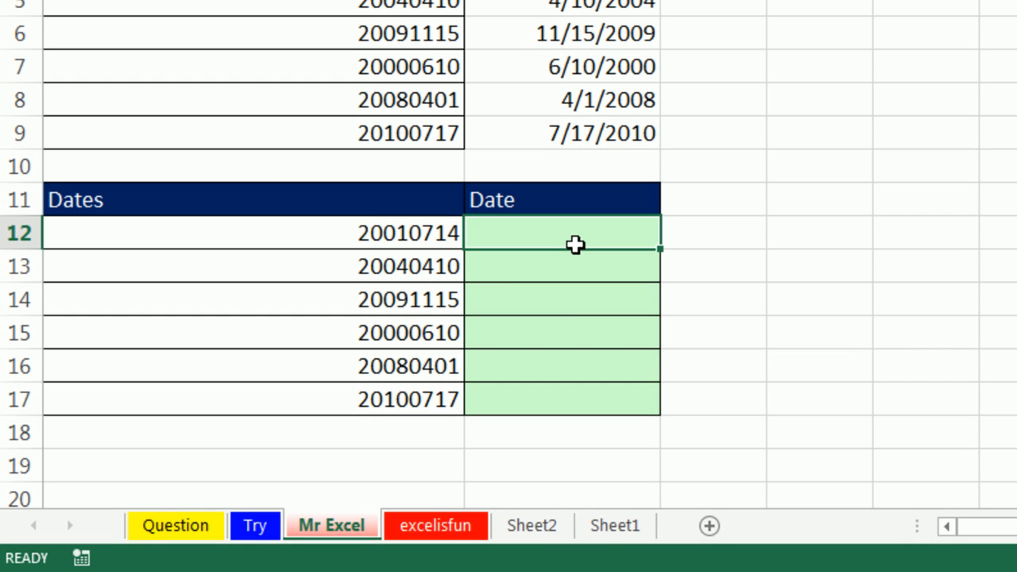
- Enter =DATE(LEFT(A12,4),MID(A12,5,2),RIGHT(A12,2)) in B12, showing 7/14/2001
text(=date()
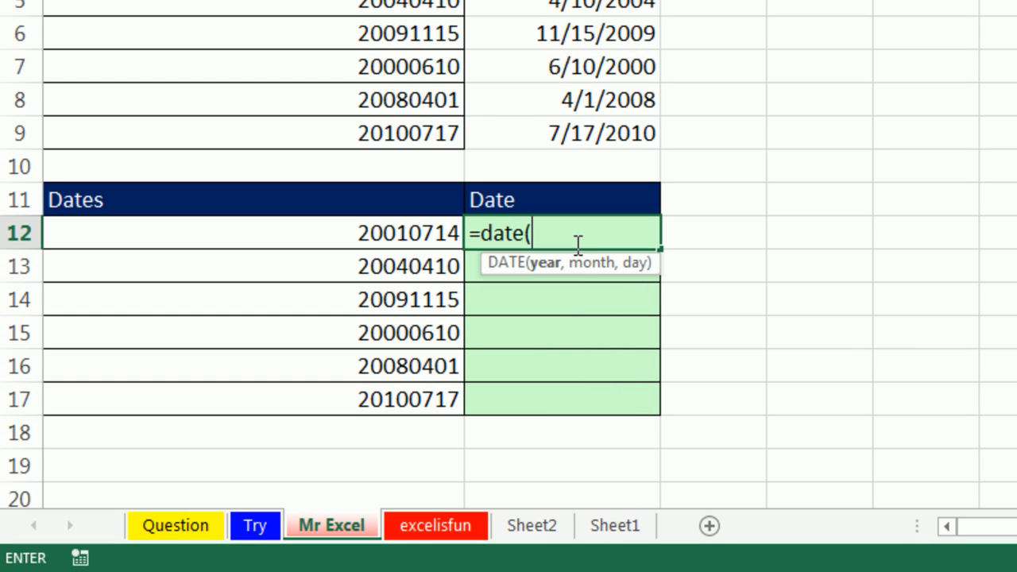
text(left(A12)
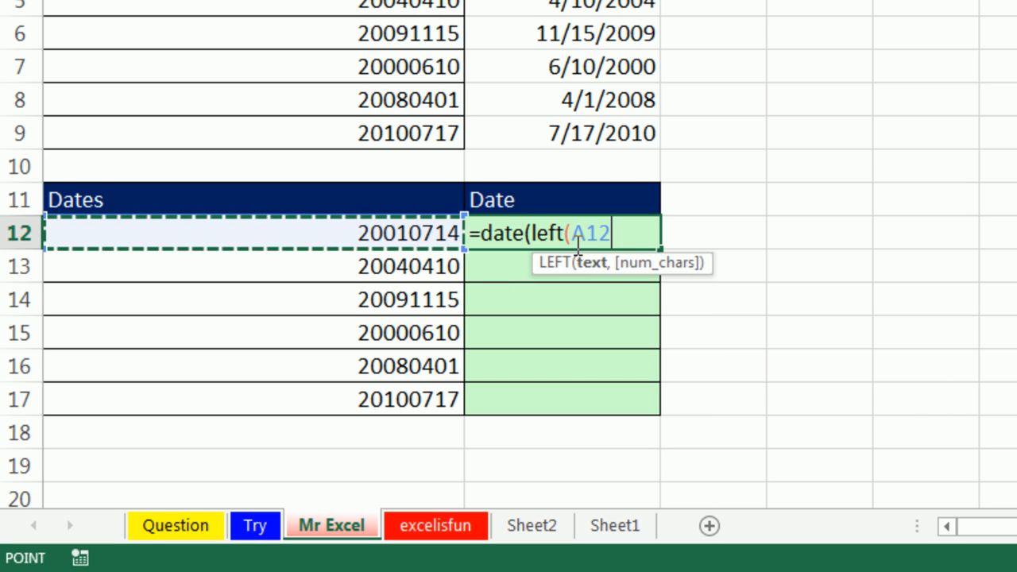
text(,4)
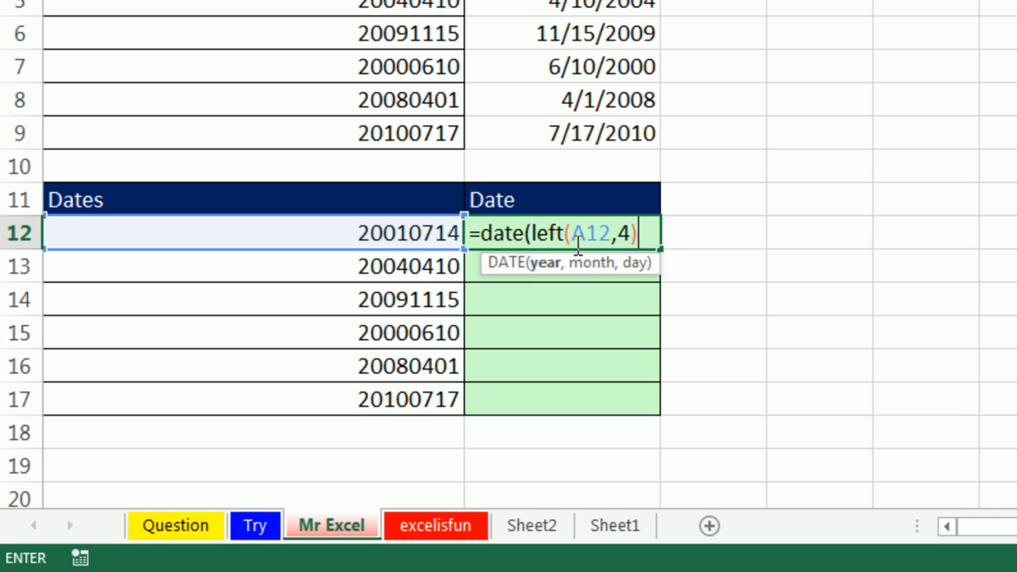
text(,mid()
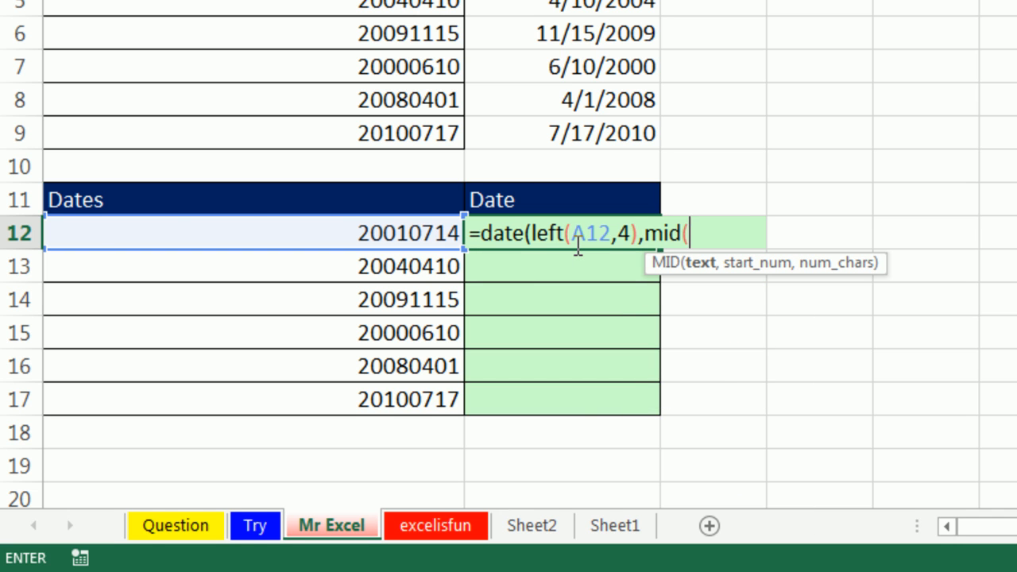
text(A12,5,)
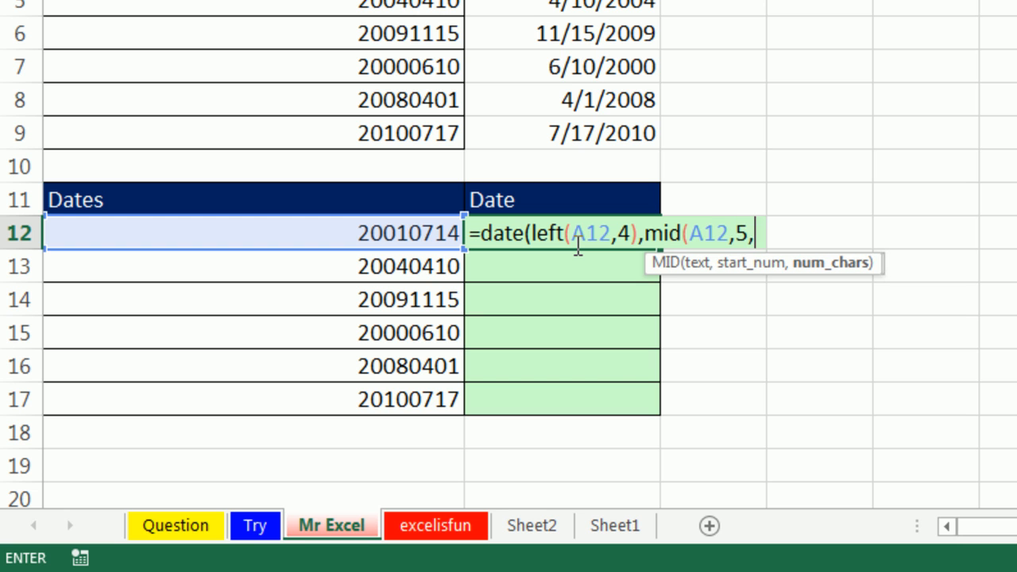
text(2))
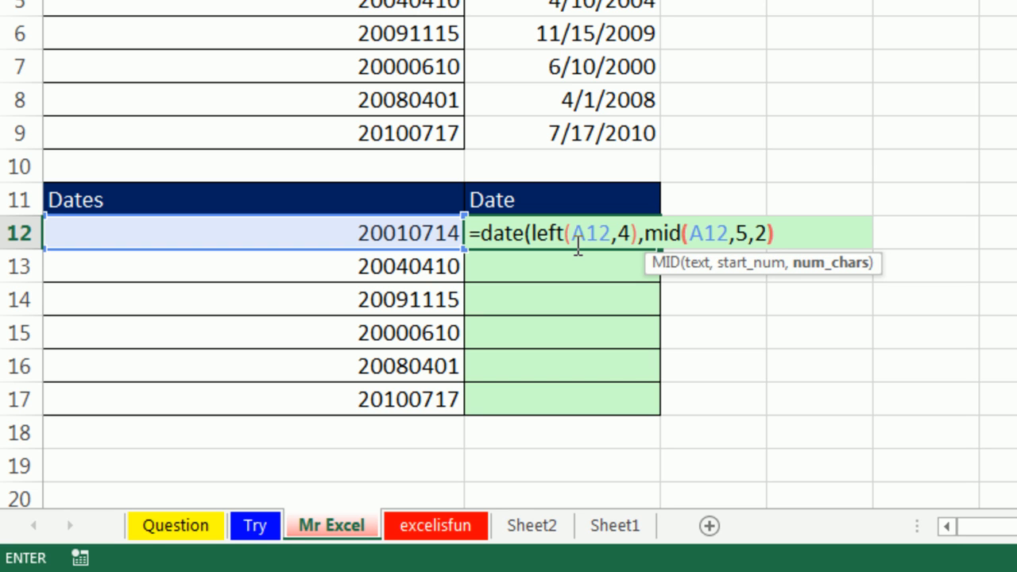
text(,right(A12)
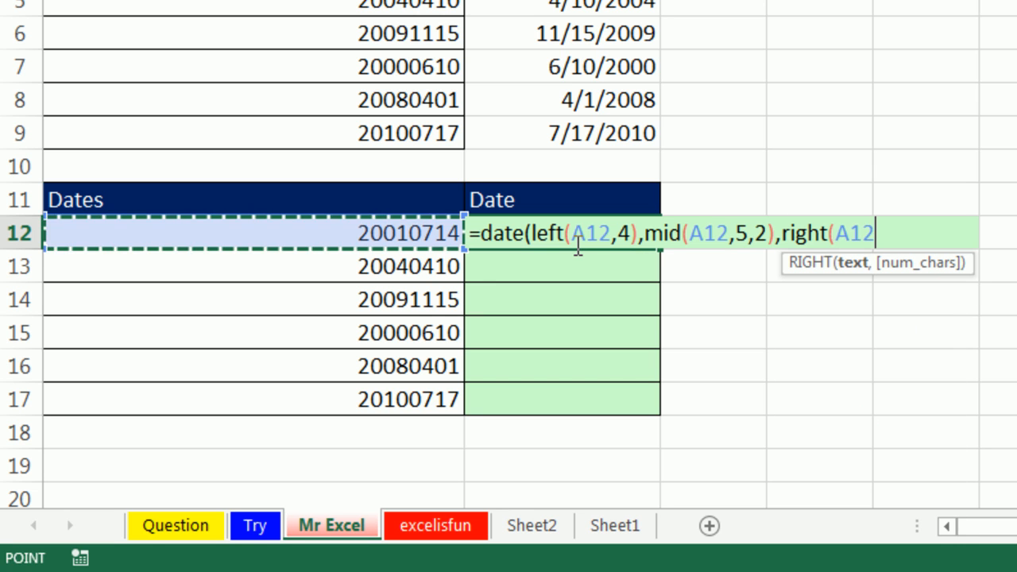
text(,2))
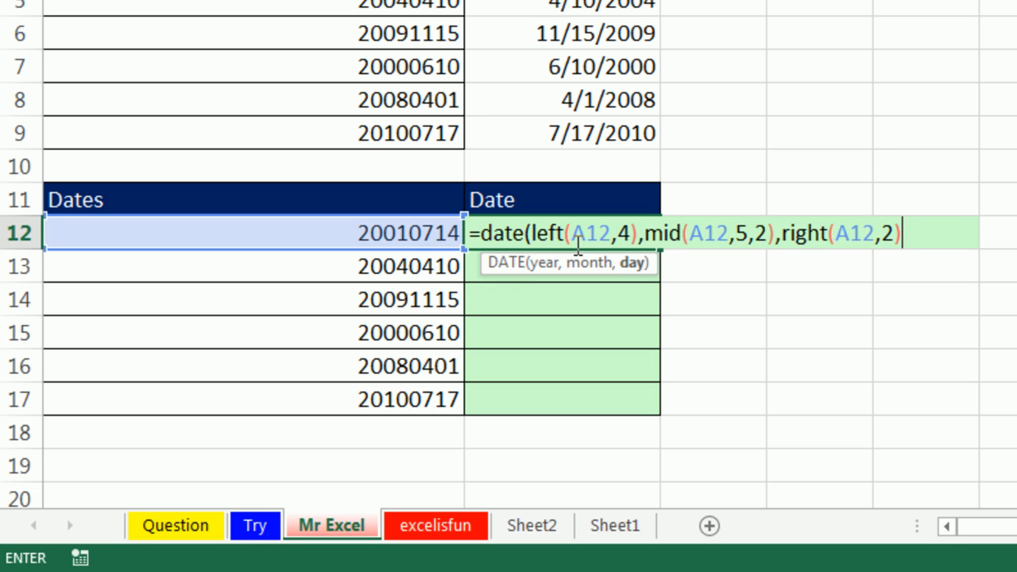
text())
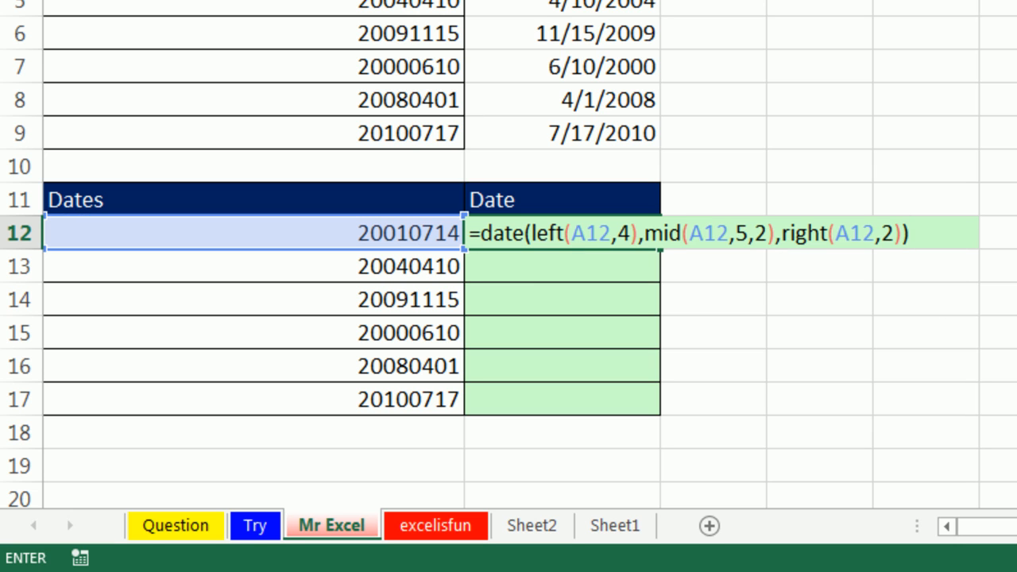
key(Enter)
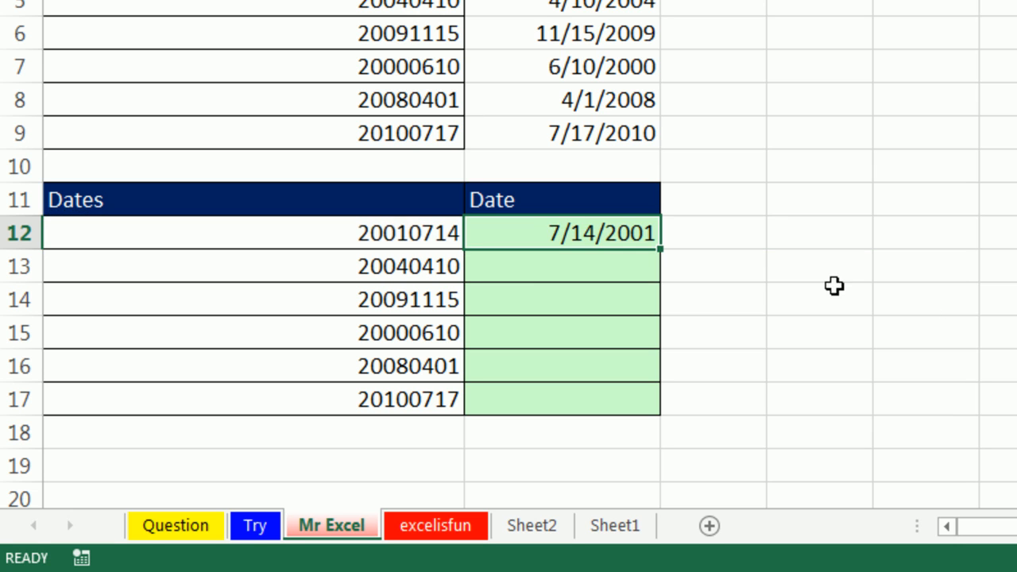
mouse_move(660, 250)
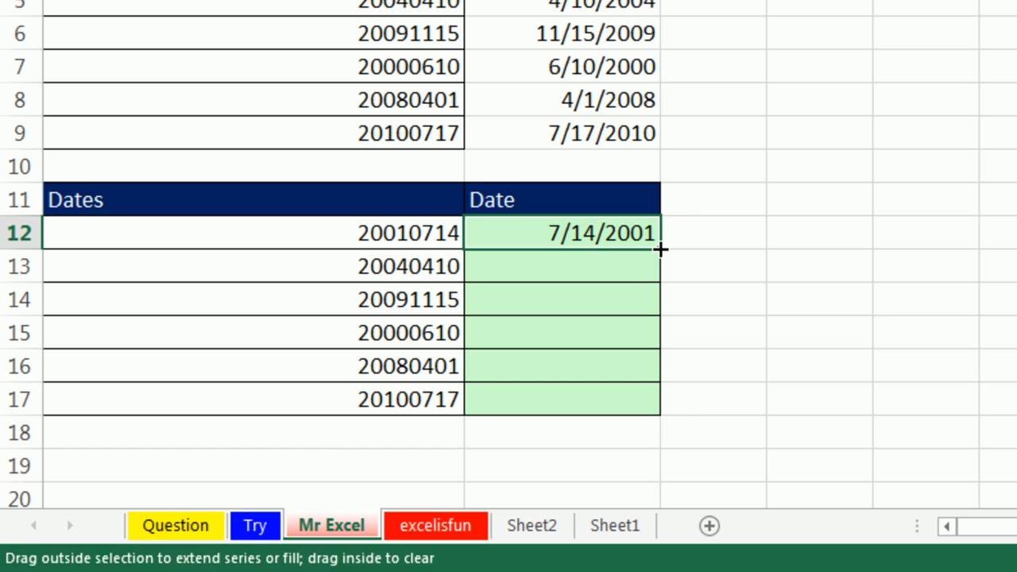
- Fill the DATE formula from B12 down to B17, ending with 7/17/2010
drag(660, 232, 659, 400)
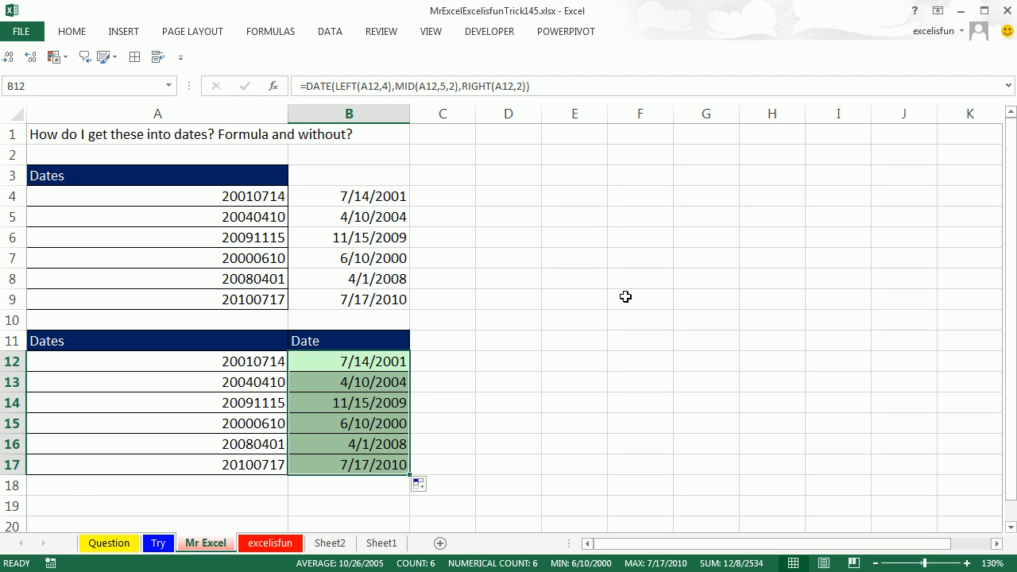
mouse_move(421, 397)
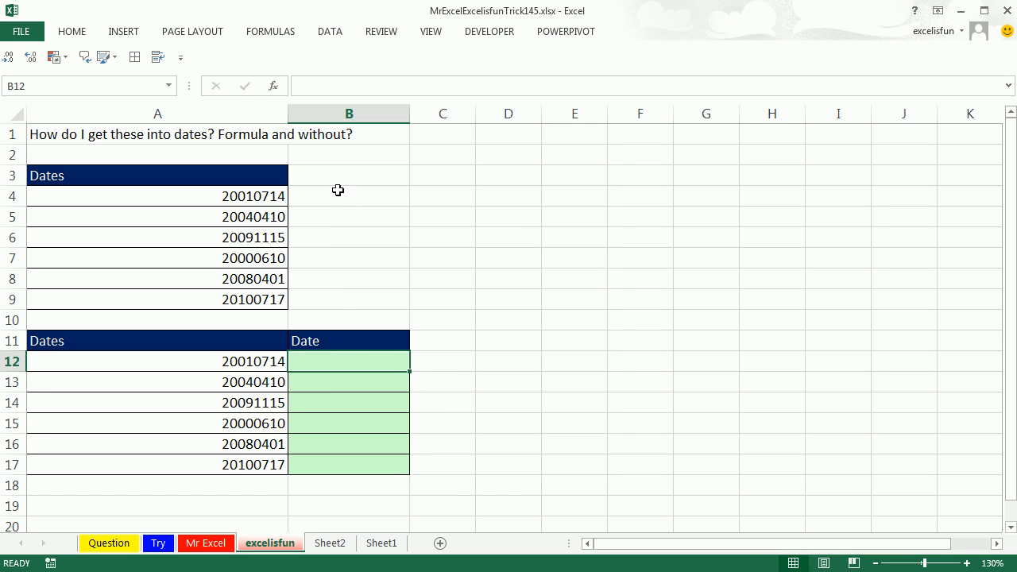
- Select B4:B9 and enter the example date 7/14/2001 in B4
drag(348, 197, 348, 299)
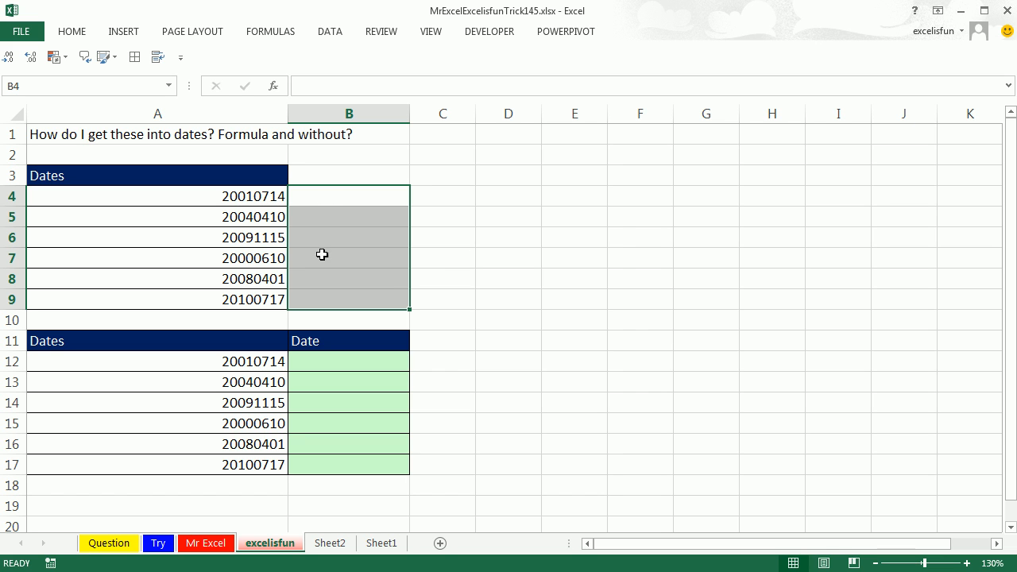
mouse_move(257, 175)
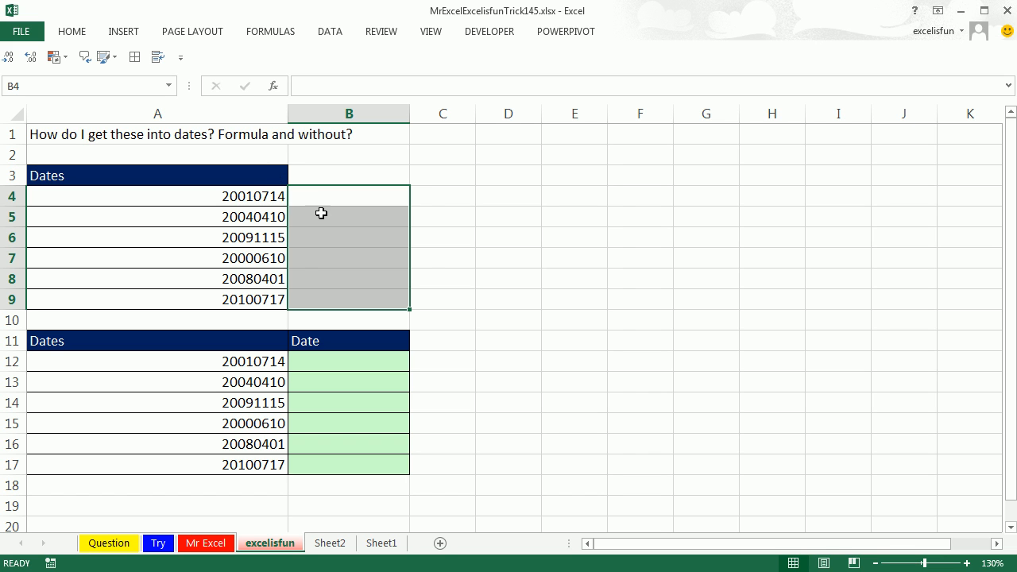
mouse_move(359, 200)
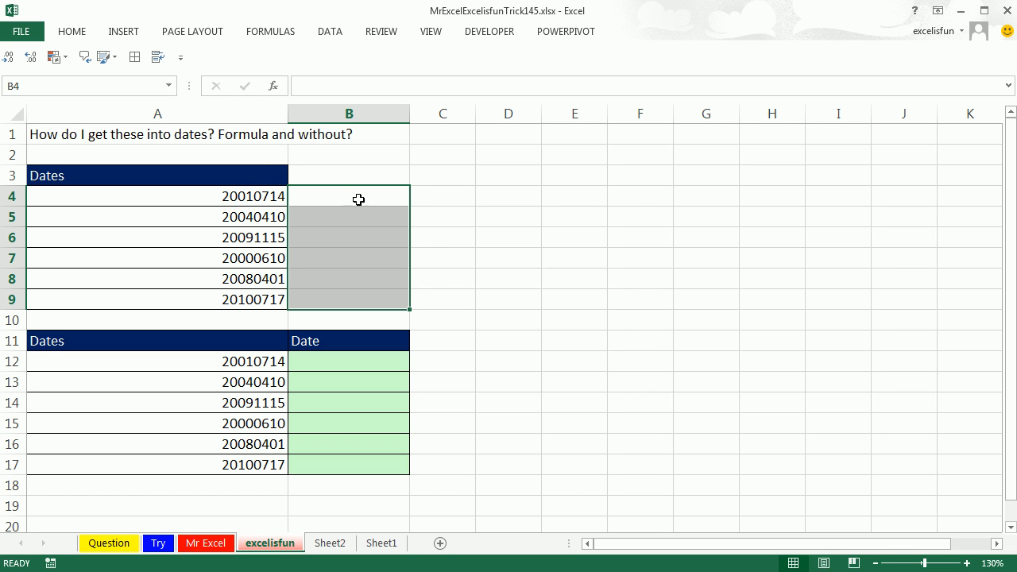
text(7/14/)
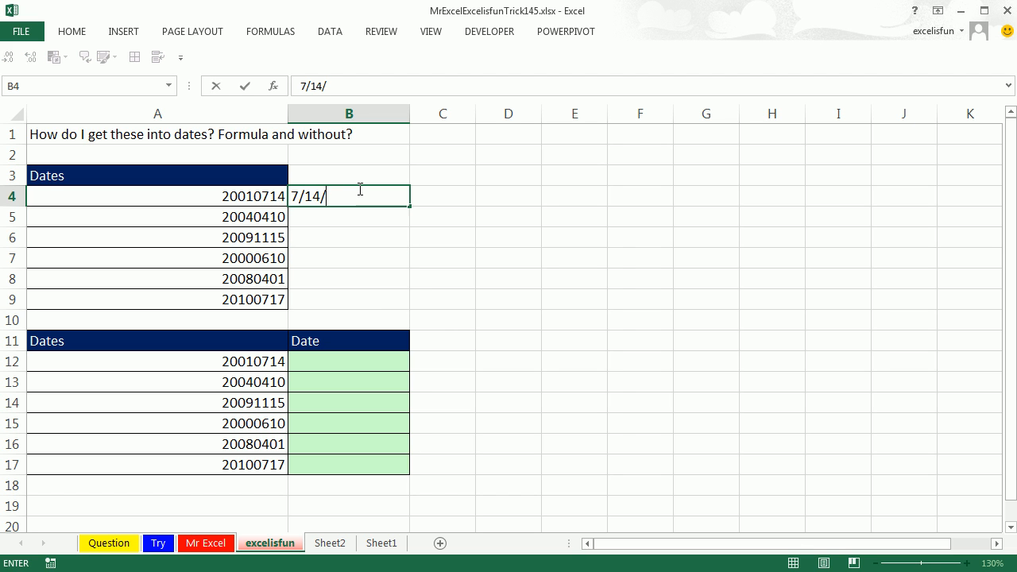
text(2001)
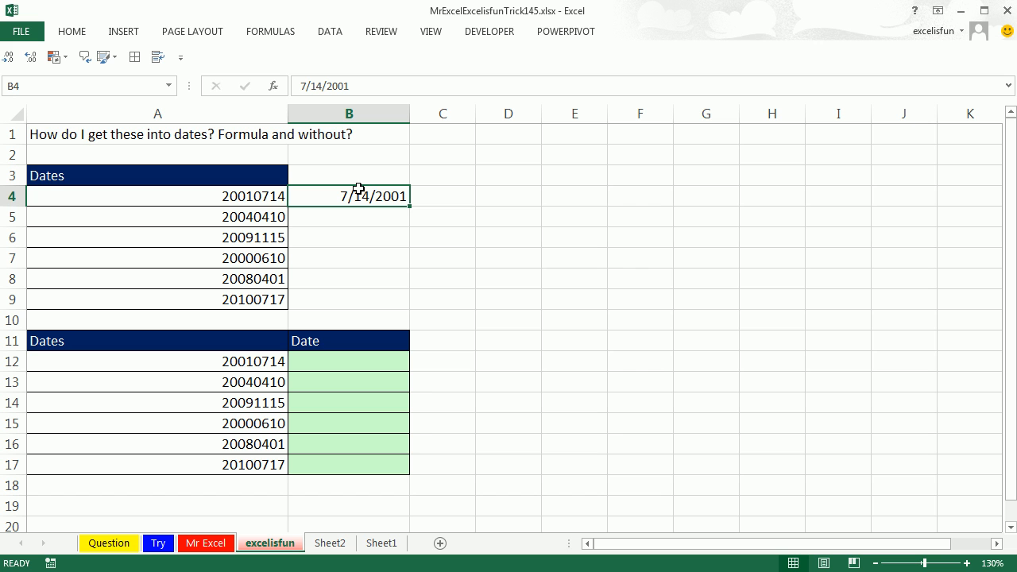
- Flash Fill B4:B9 with Ctrl+E, see wrong months, and select the range to clear it
click(329, 31)
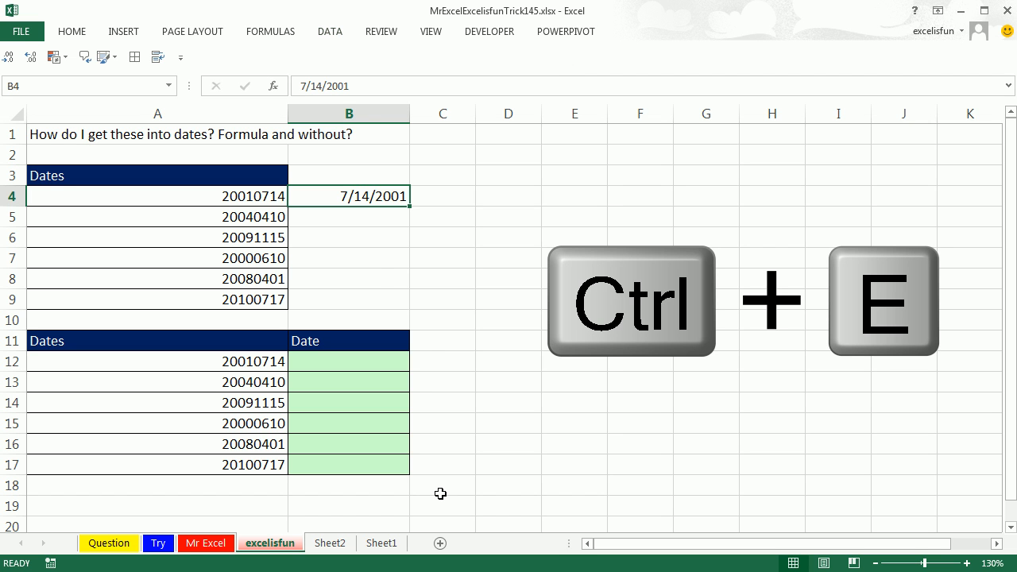
key(ctrl+e)
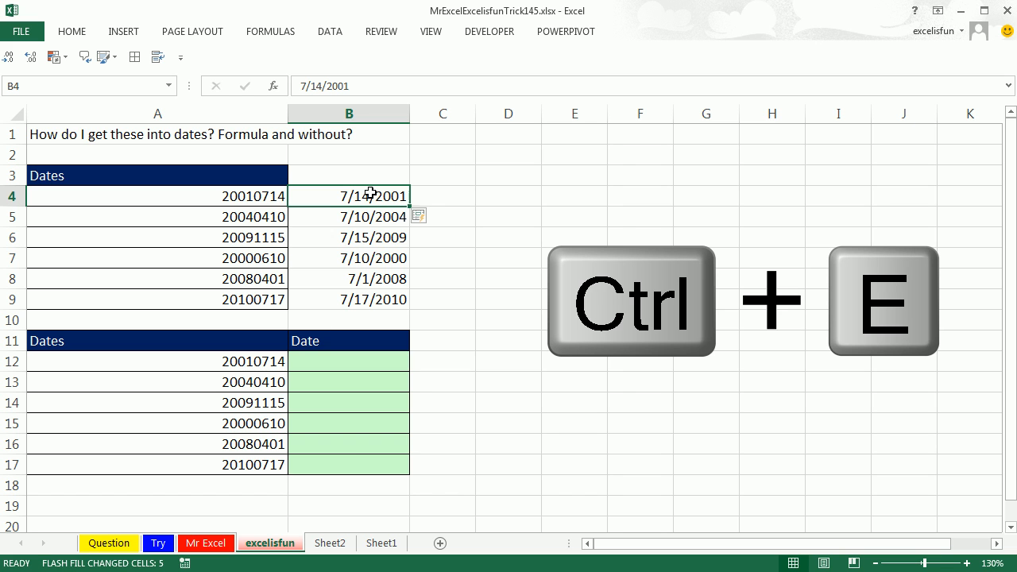
drag(348, 195, 348, 299)
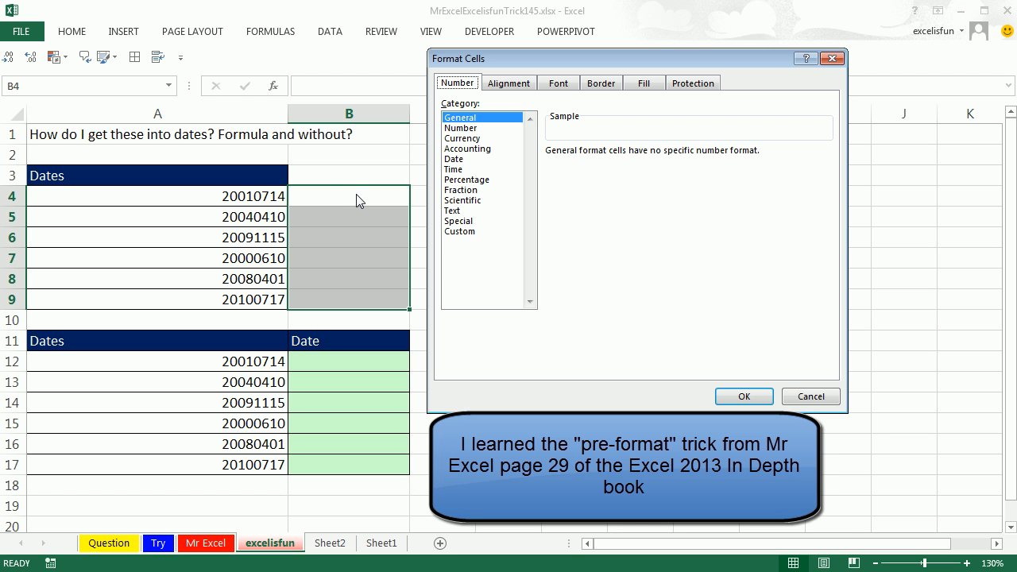
- Give B4:B9 a custom mm/dd/yyyy number format in Format Cells
click(454, 168)
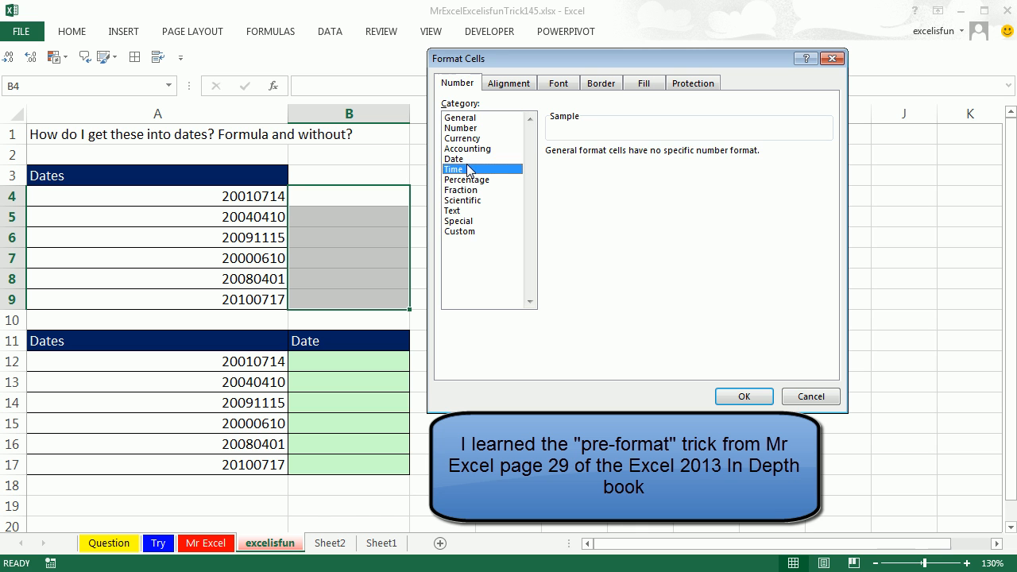
click(454, 159)
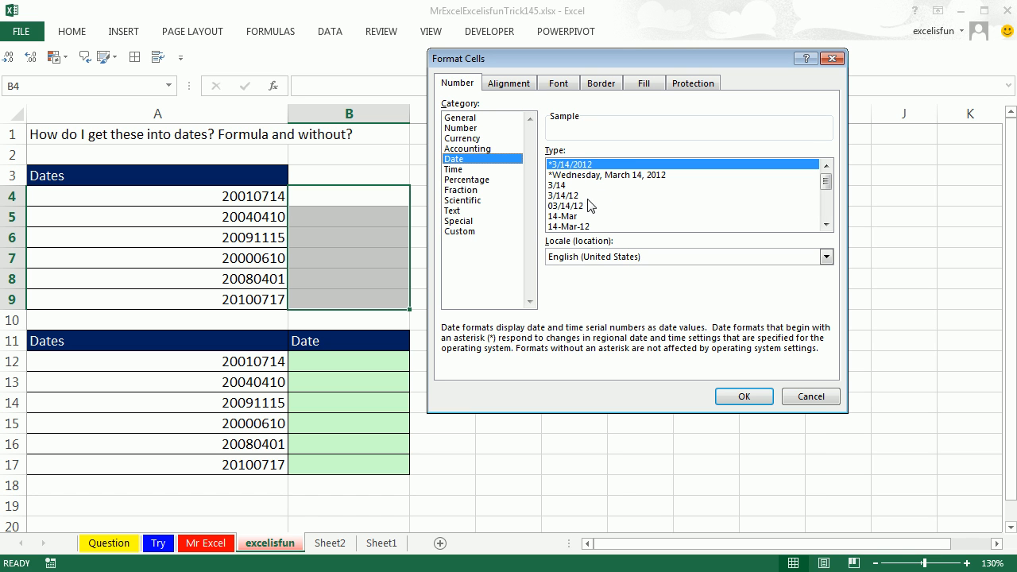
click(460, 232)
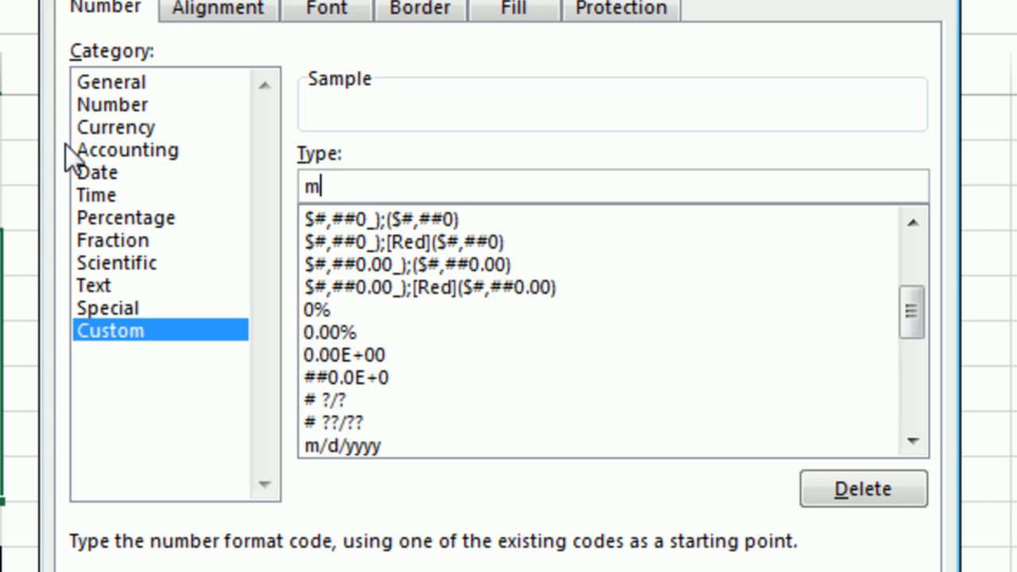
text(m/)
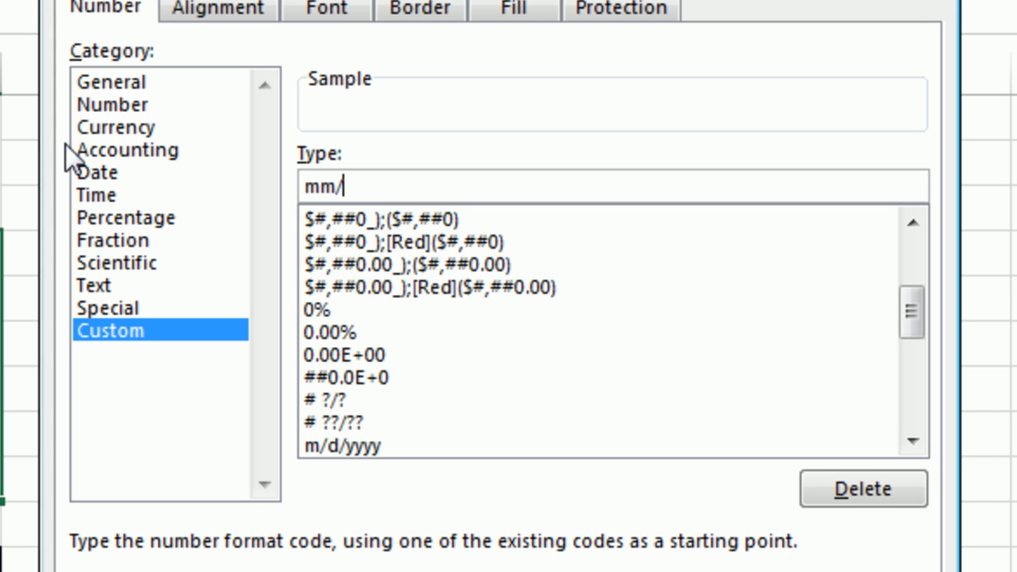
text(dd/yyy)
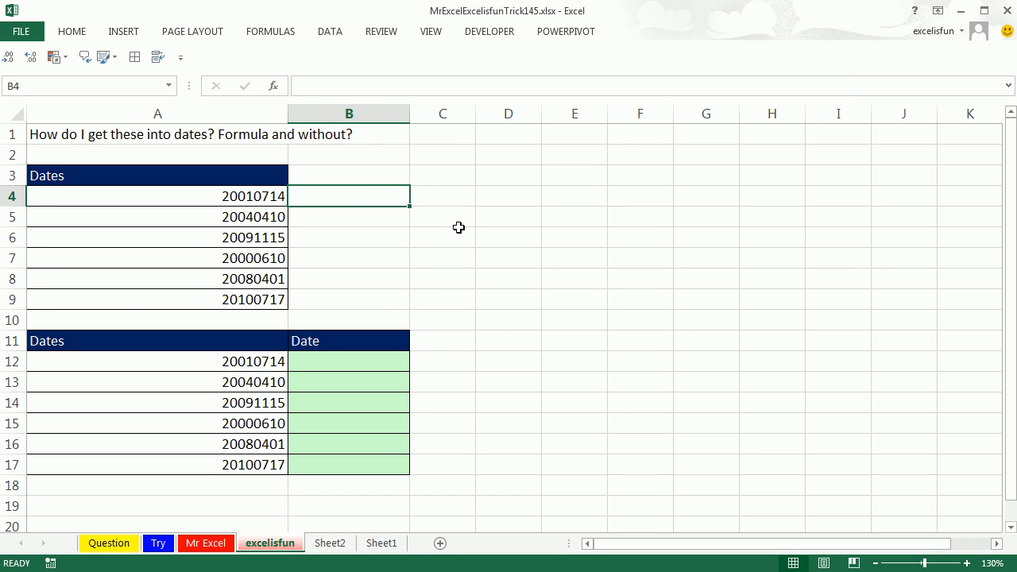
- Enter examples 07/14/2001 in B4 and 11/15/2009 in B6, then Flash Fill B4:B9 correctly
text(07/)
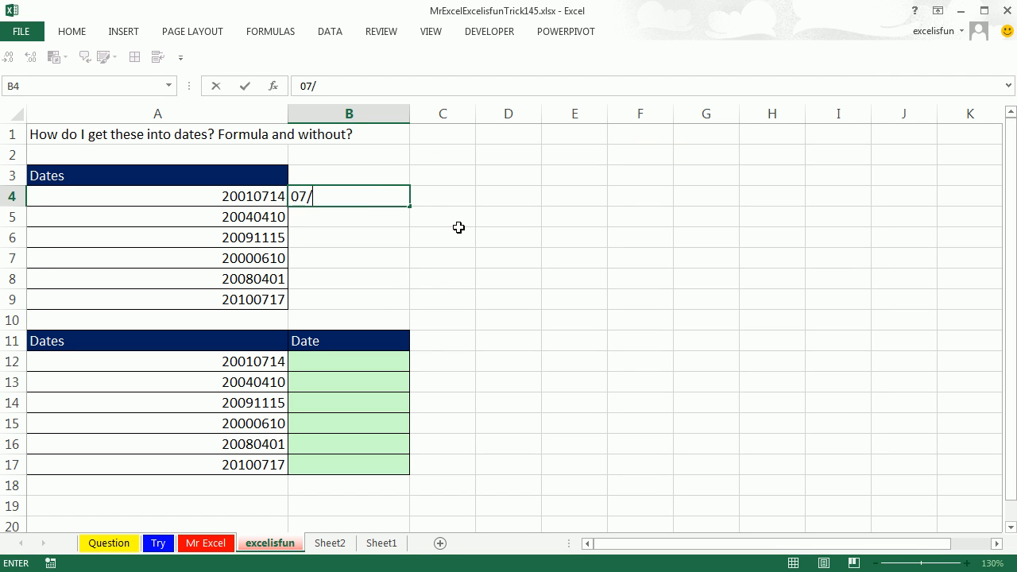
text(14/200)
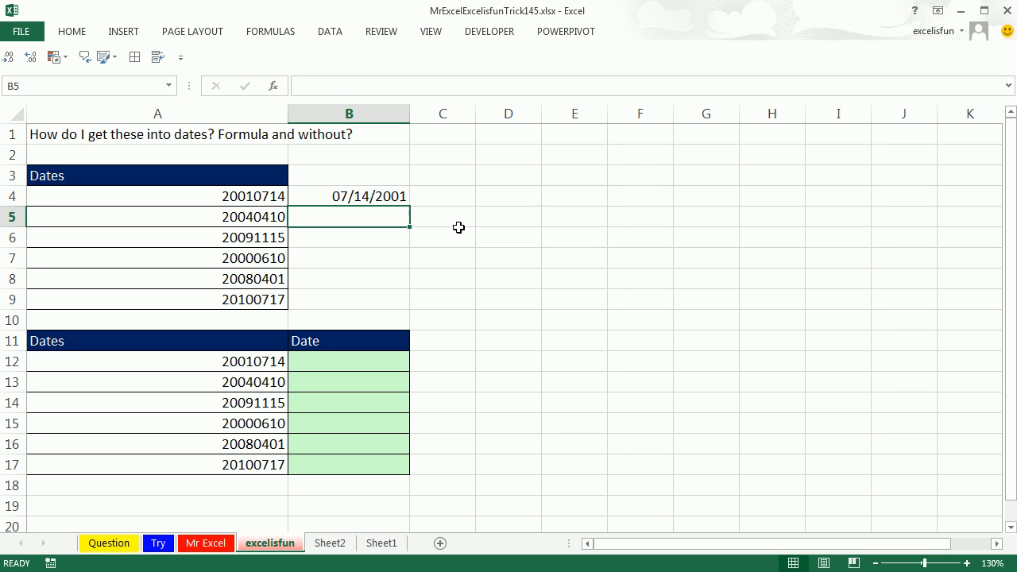
text(11/)
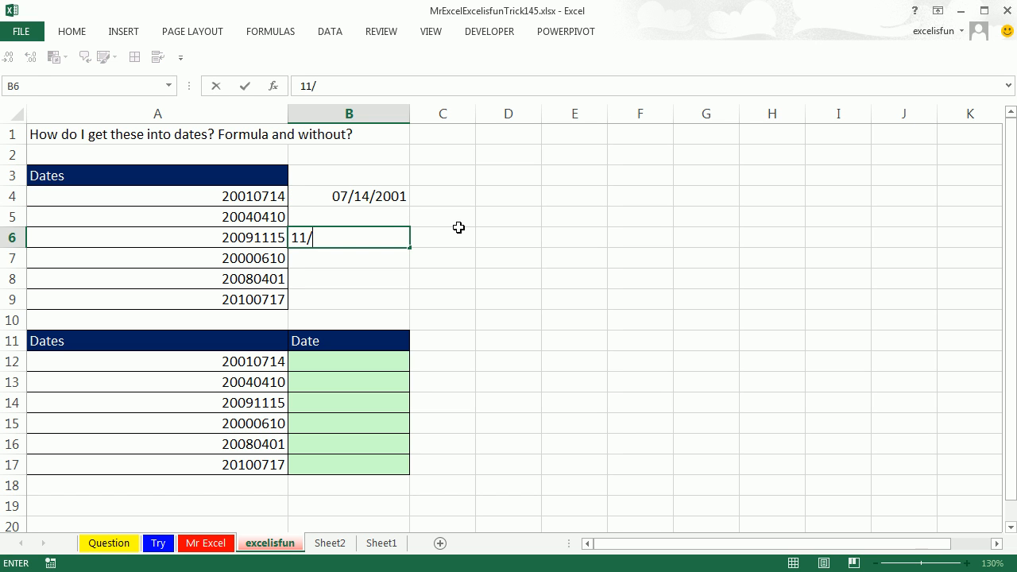
text(15/2009)
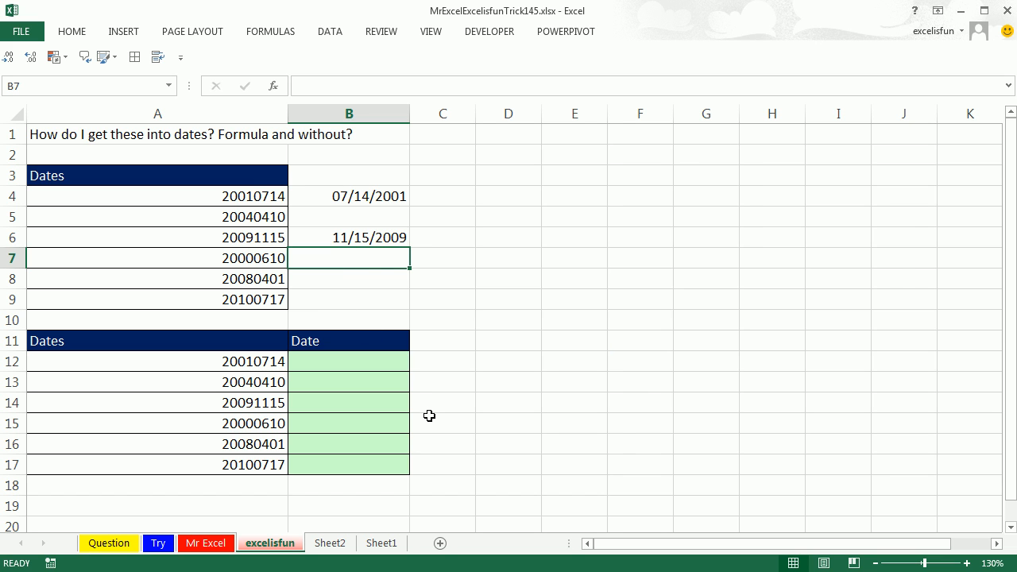
key(ctrl+e)
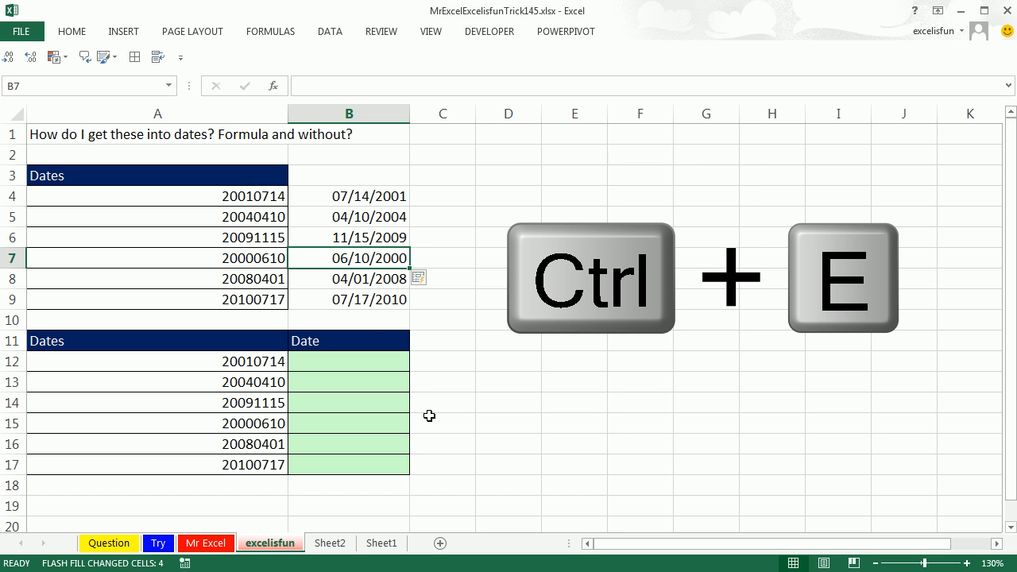
mouse_move(365, 289)
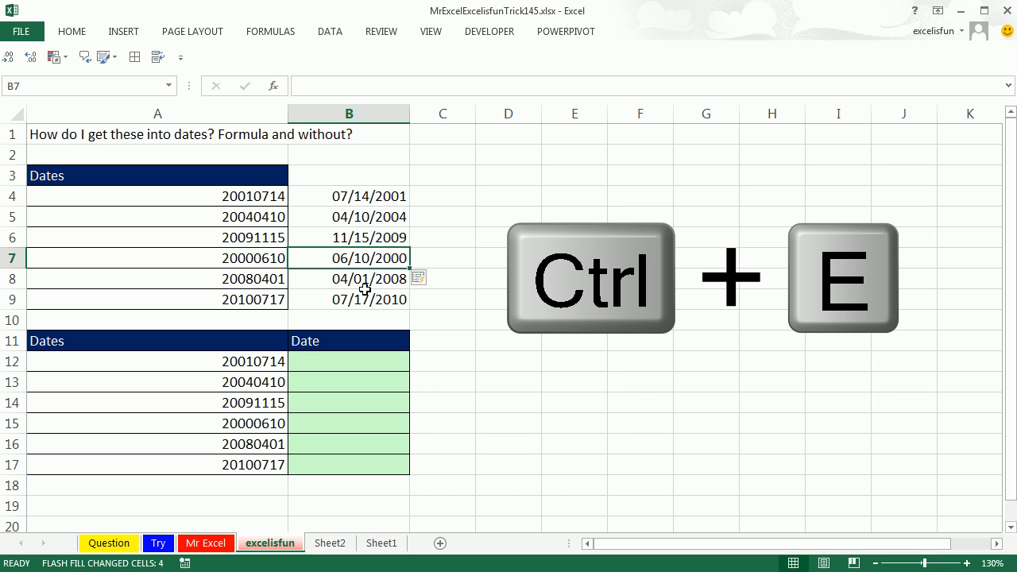
drag(155, 197, 156, 299)
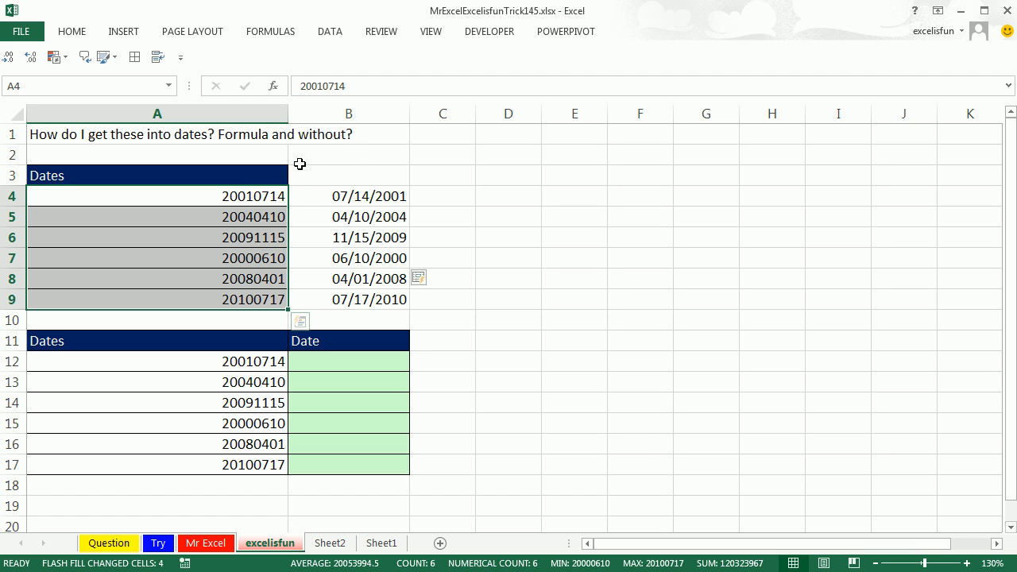
mouse_move(356, 196)
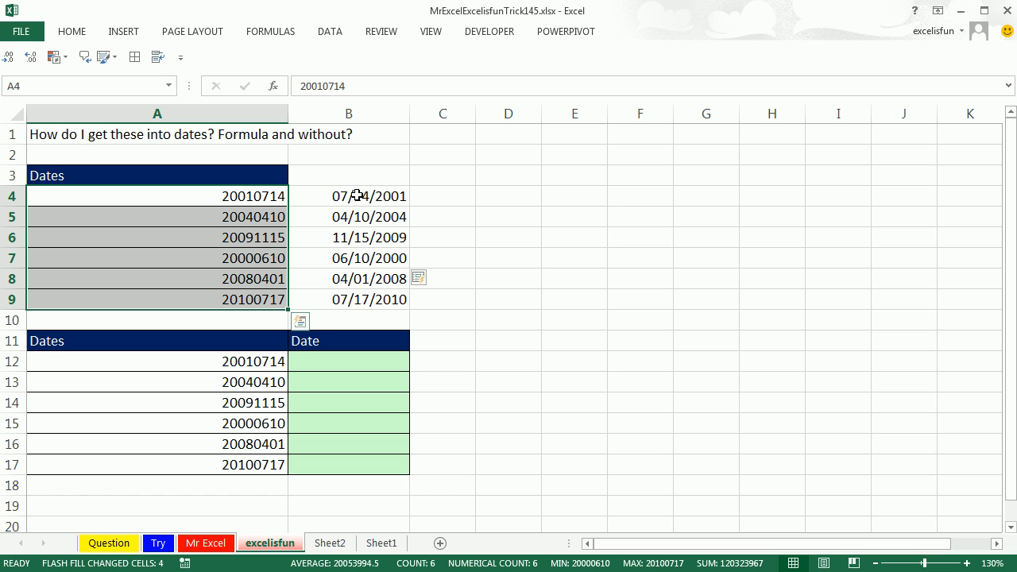
mouse_move(312, 200)
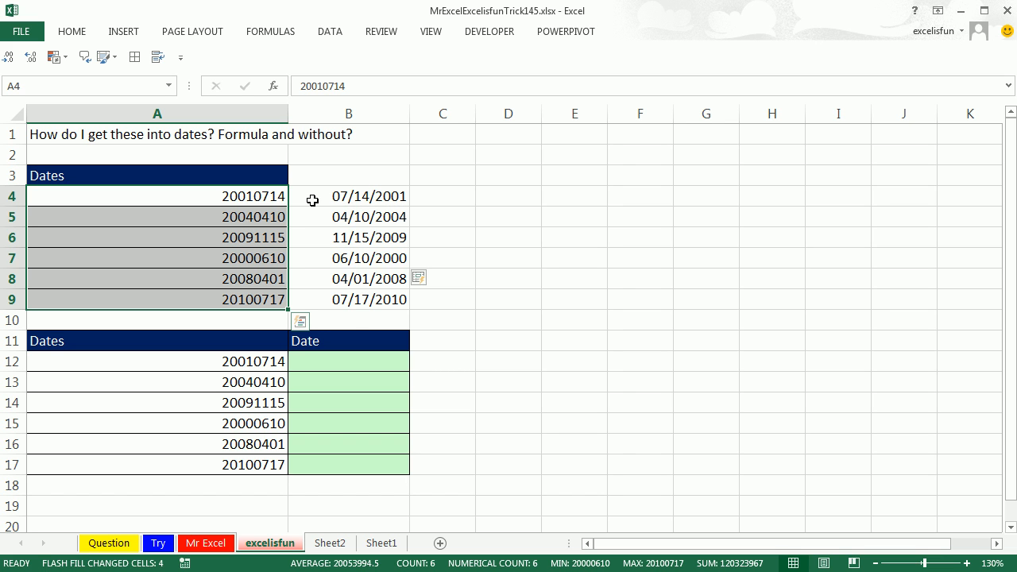
mouse_move(330, 201)
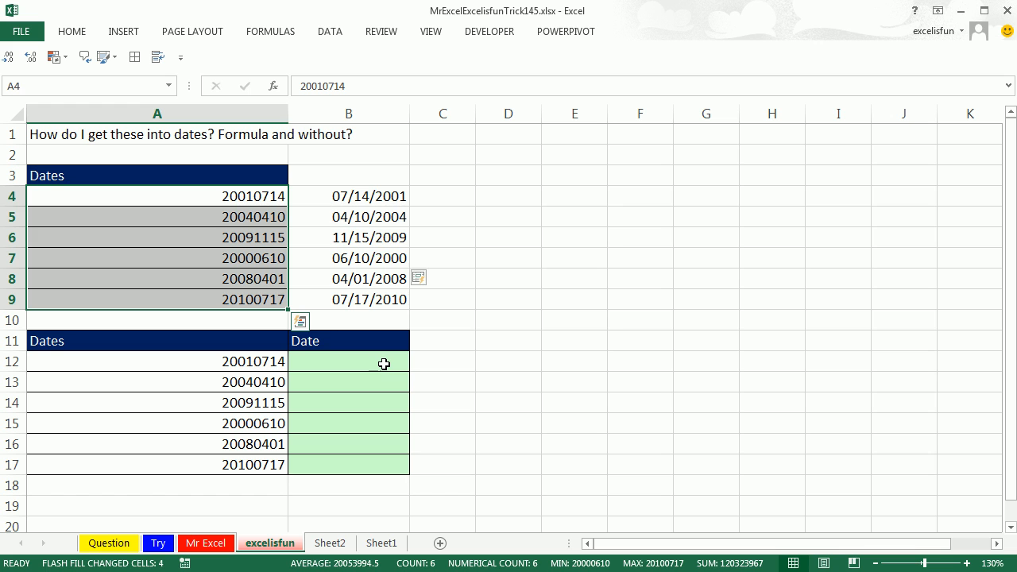
- Begin a TEXT formula in B12 referencing the number in A12
click(348, 361)
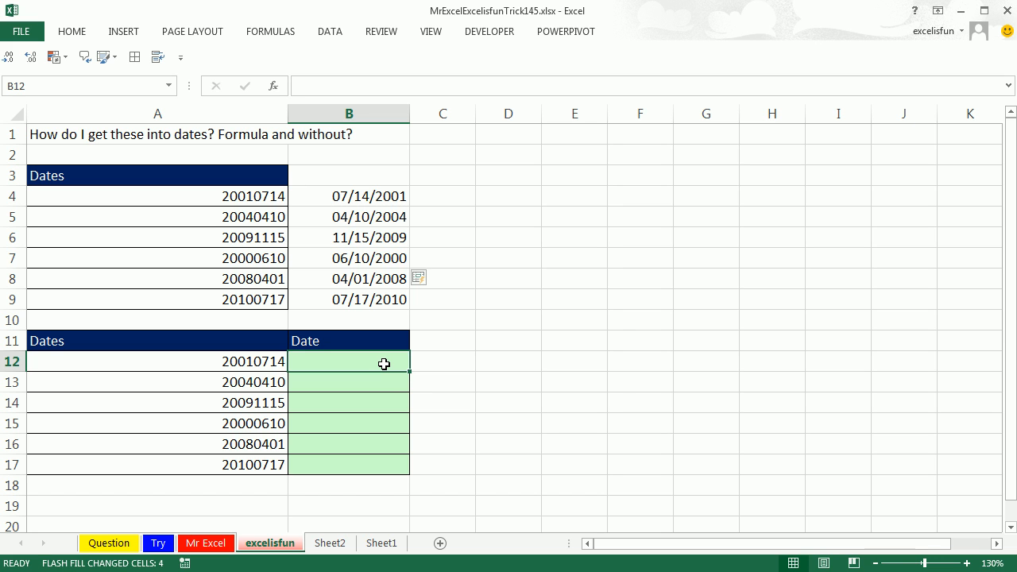
text(=tex)
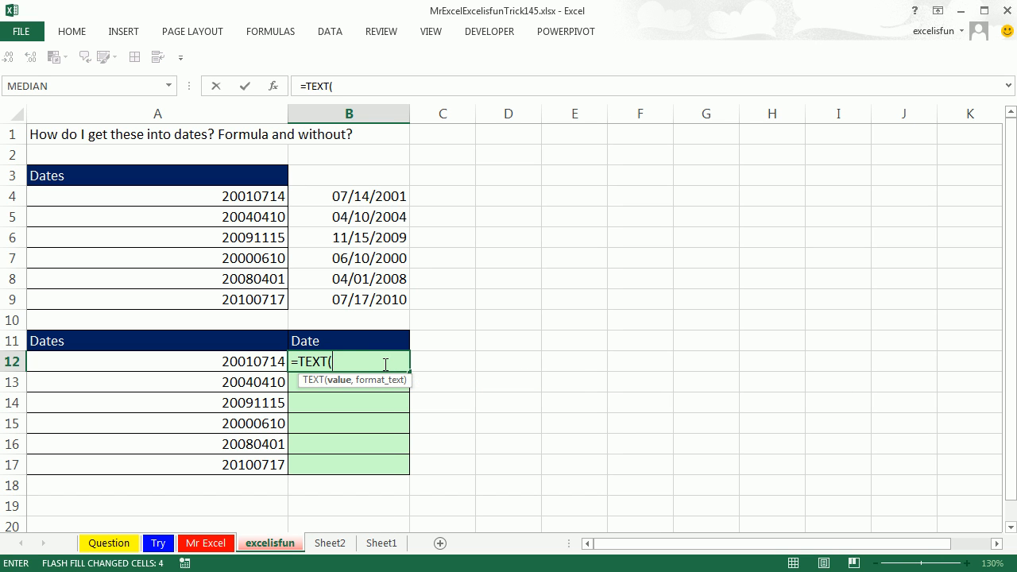
click(156, 362)
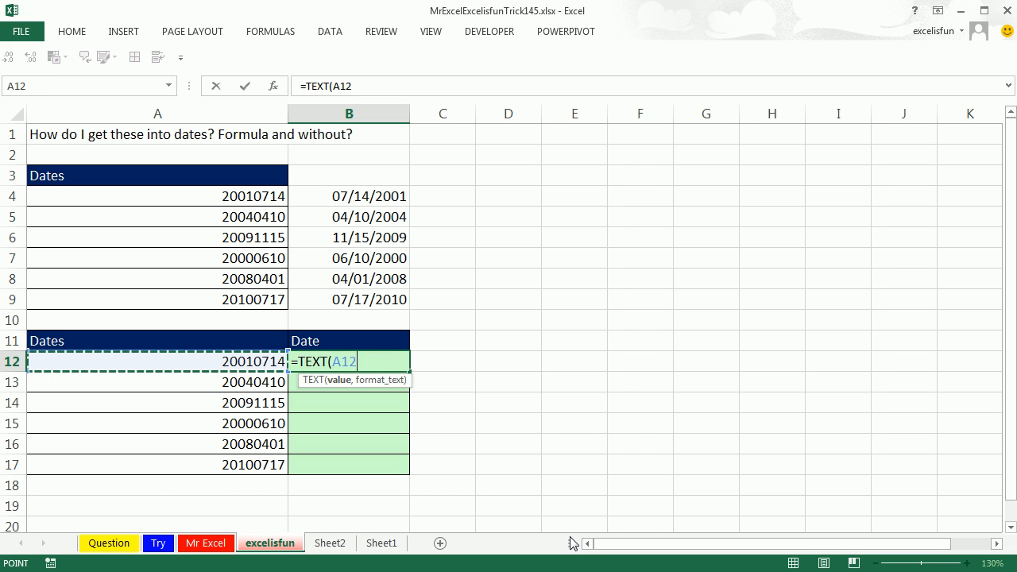
text(")
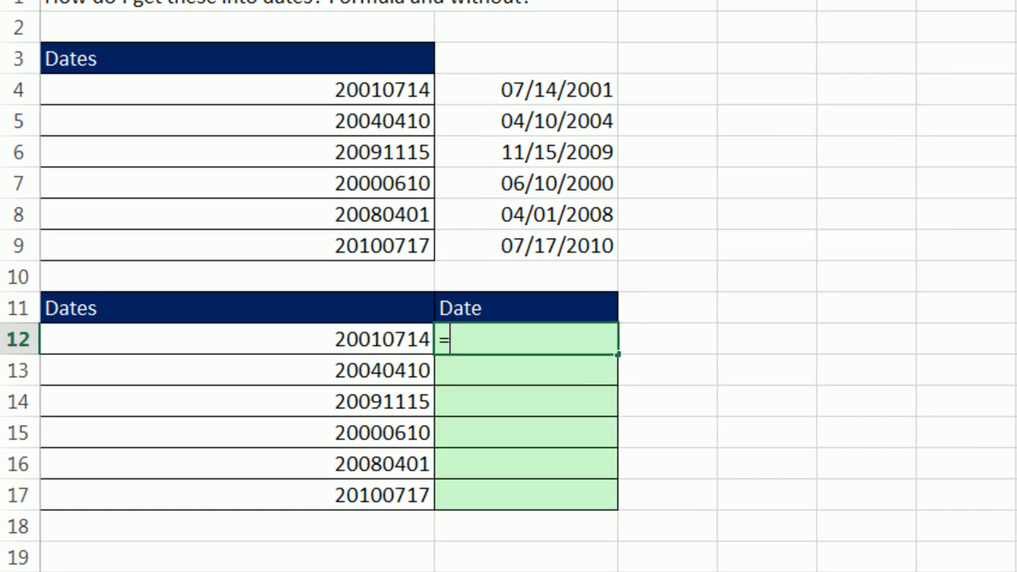
text(TEXT()
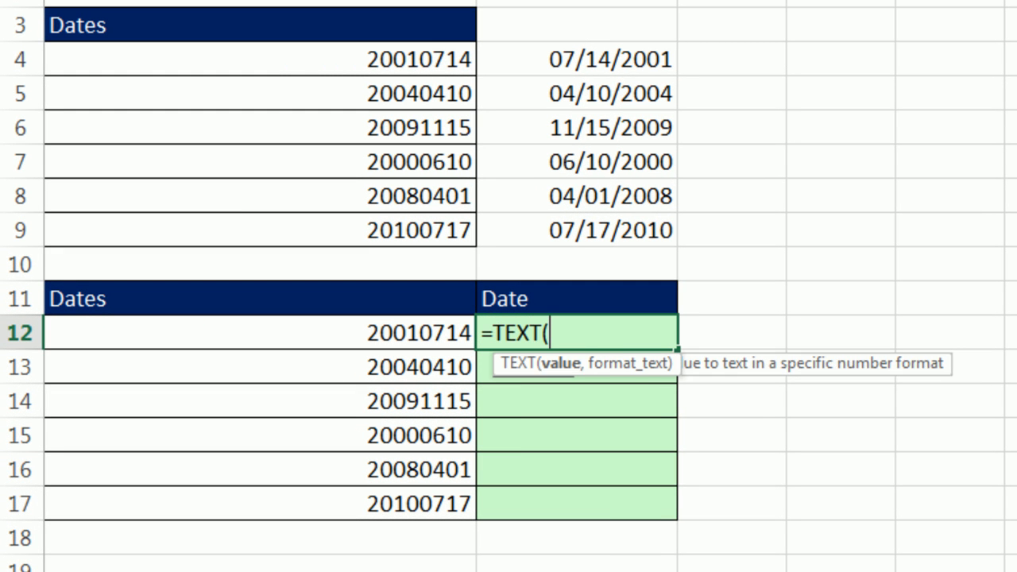
click(261, 332)
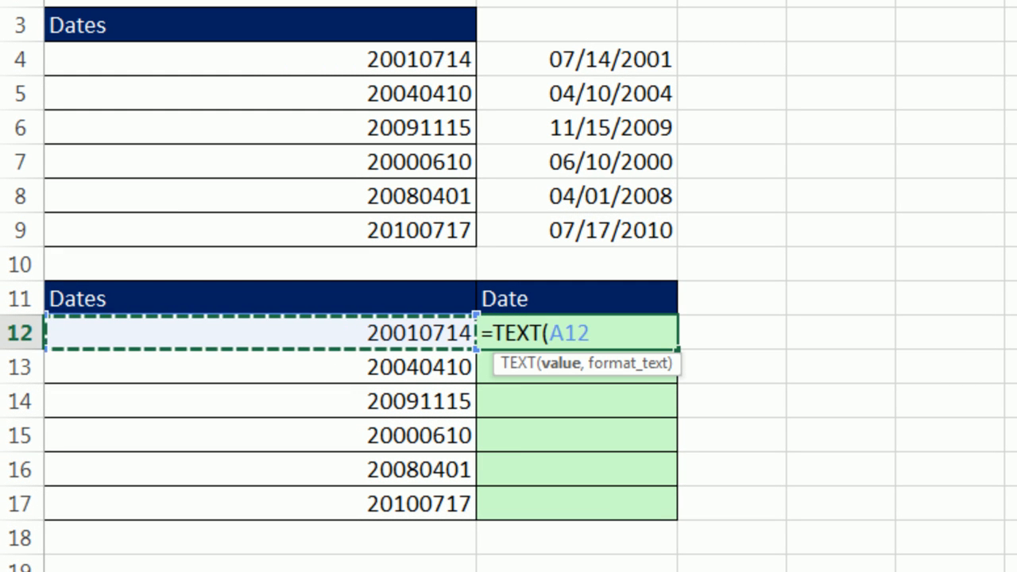
text(")
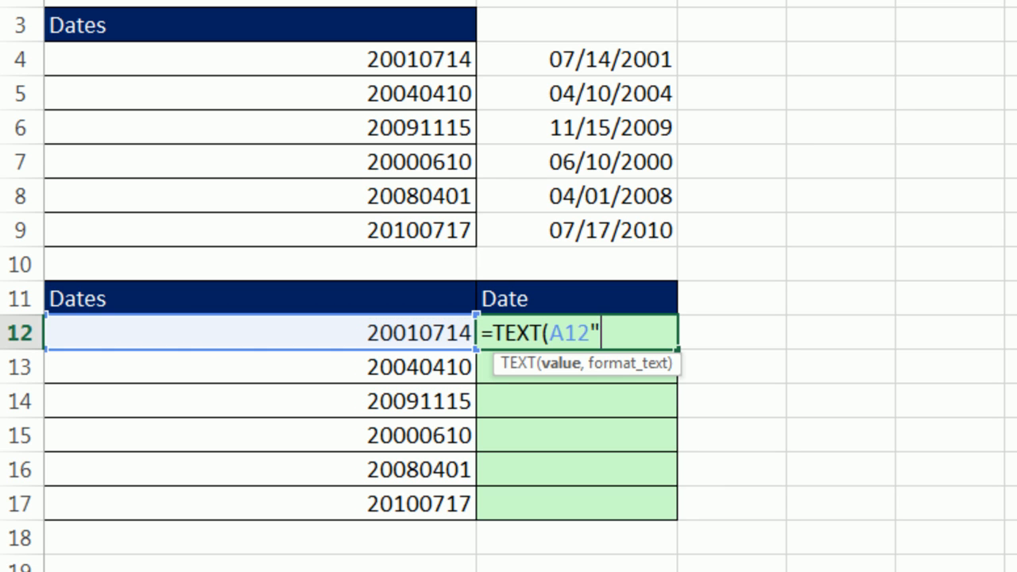
- Write the format code 00\/00\/0000 and remove the closing parenthesis
text(mm)
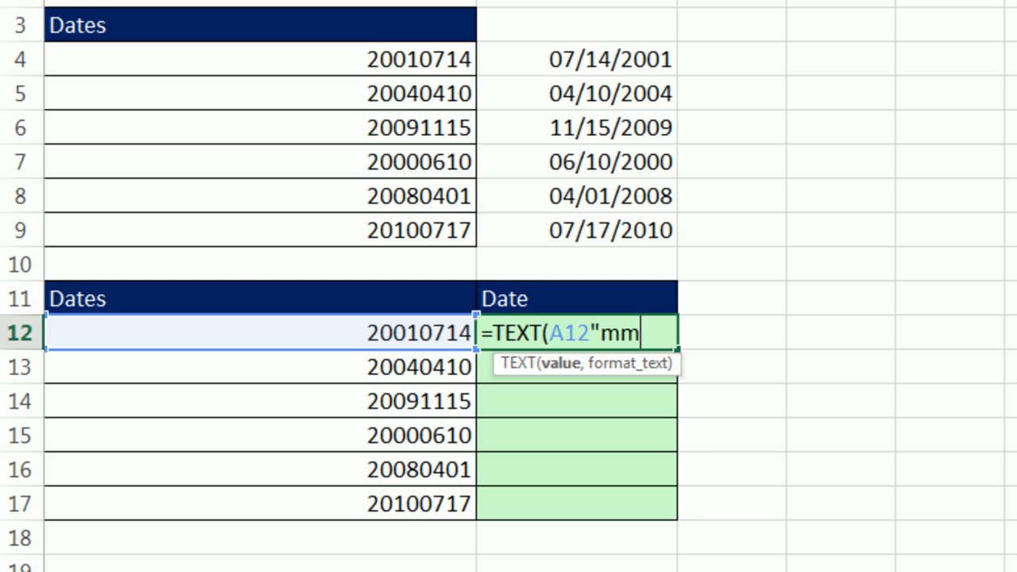
text(dd)
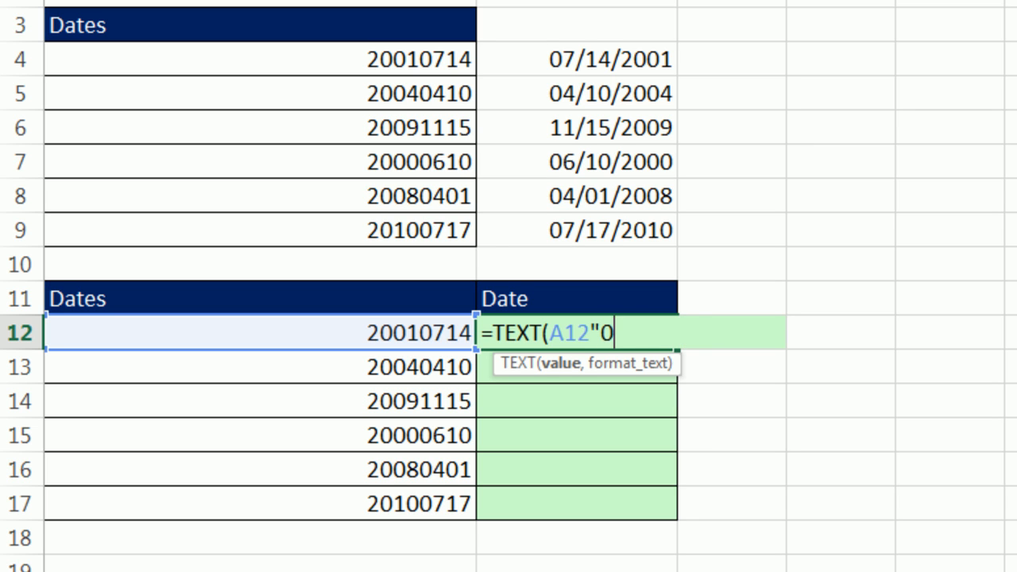
text(0)
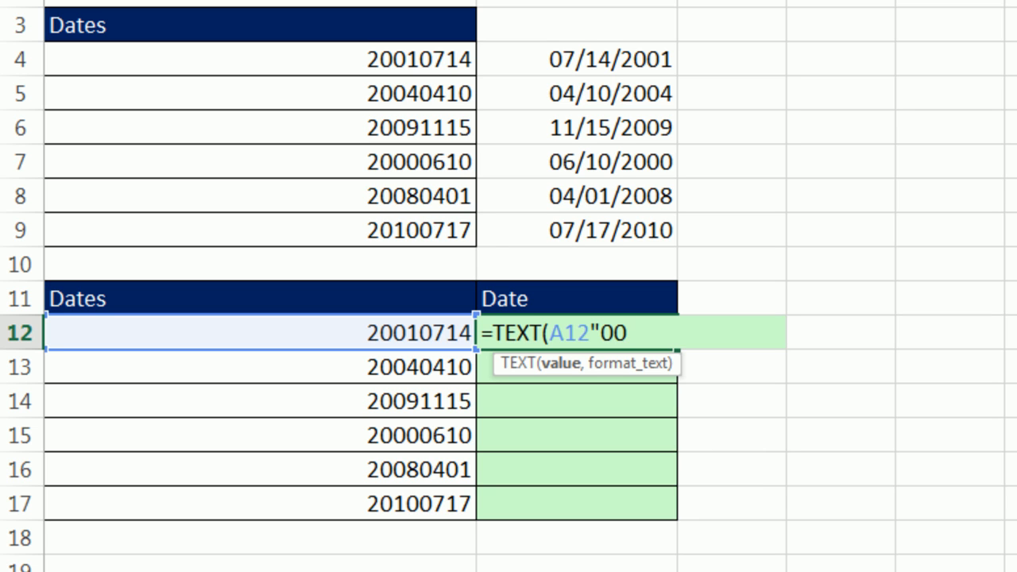
text(\)
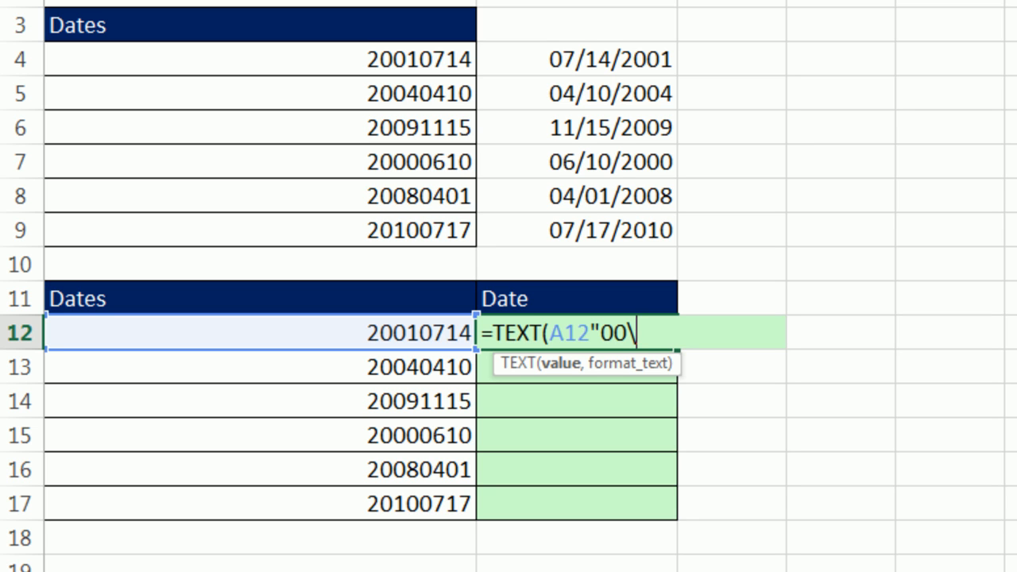
text(/)
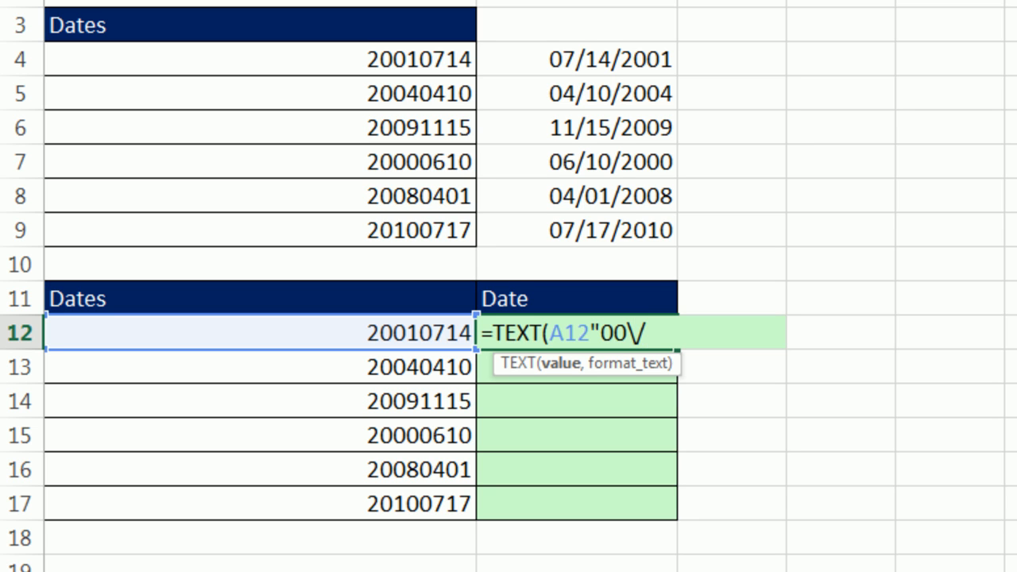
text(00)
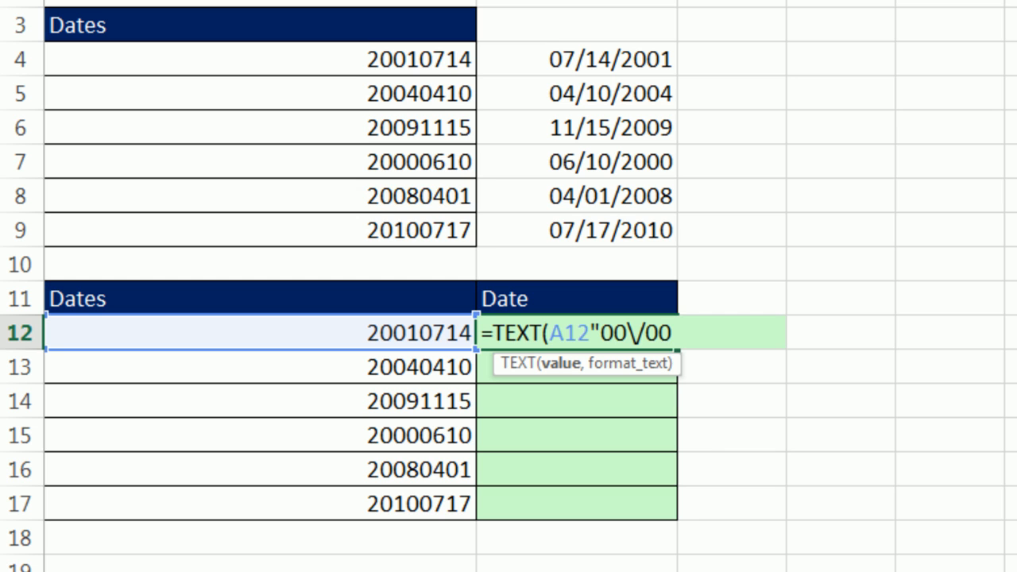
text(\)
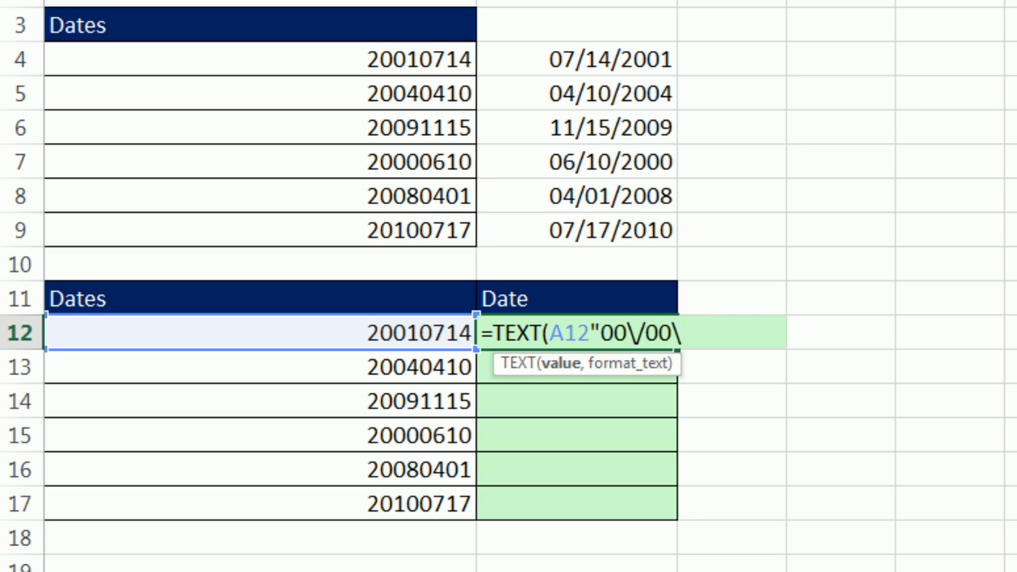
text(/)
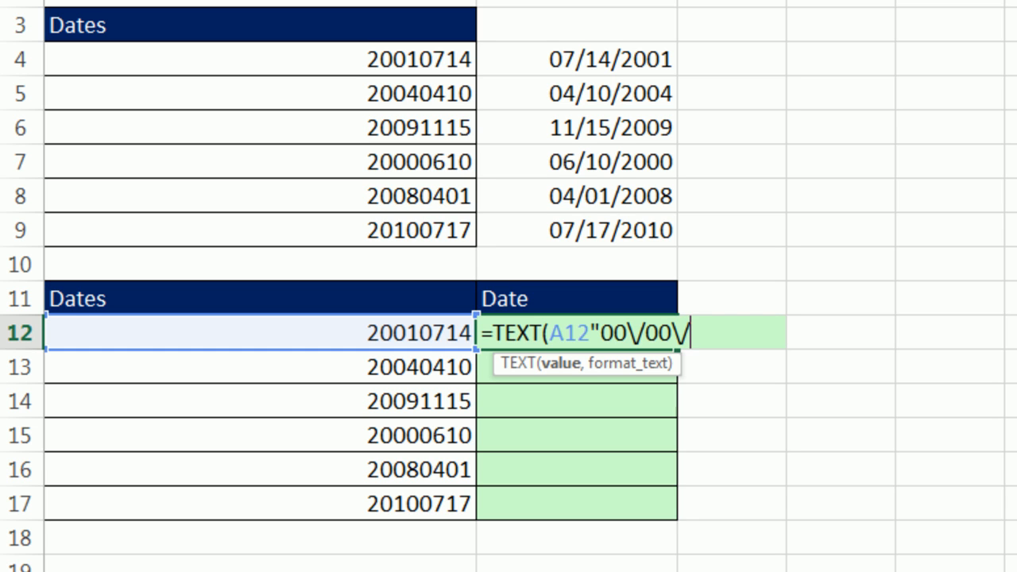
text(0000)
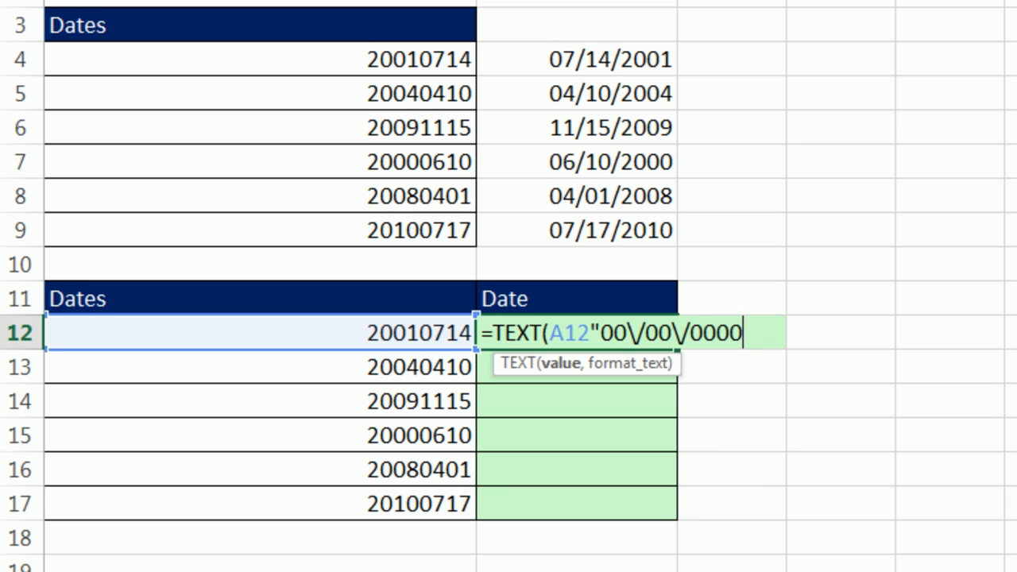
text())
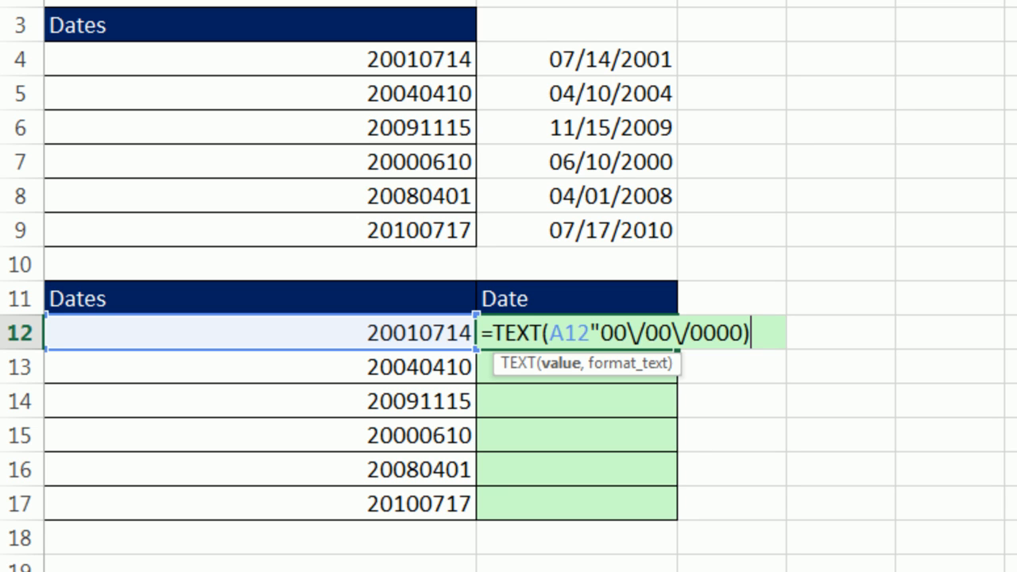
key(backspace)
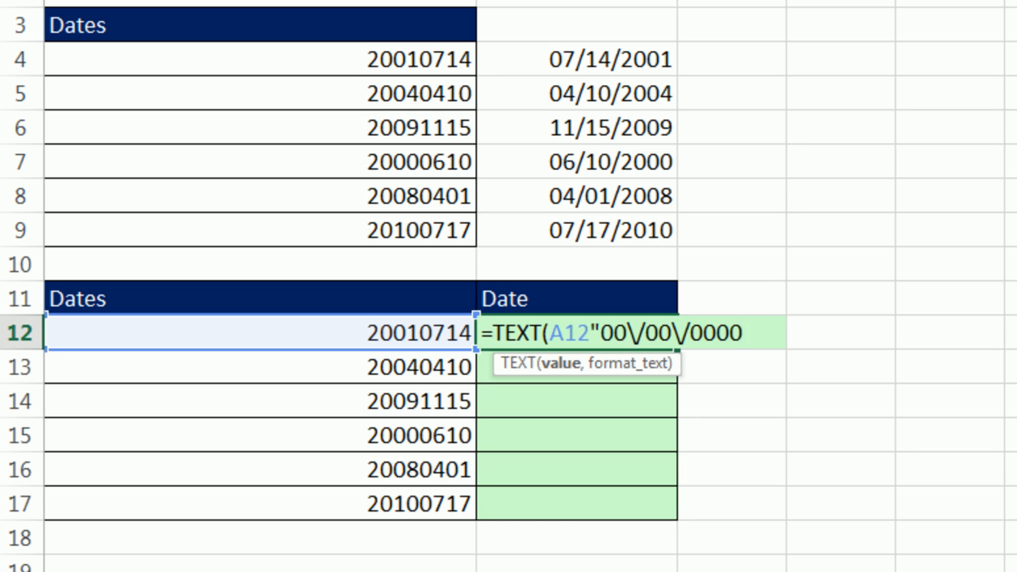
- Dismiss the formula error, add the comma and change the code to year-first 0000\/00\/00
text("))
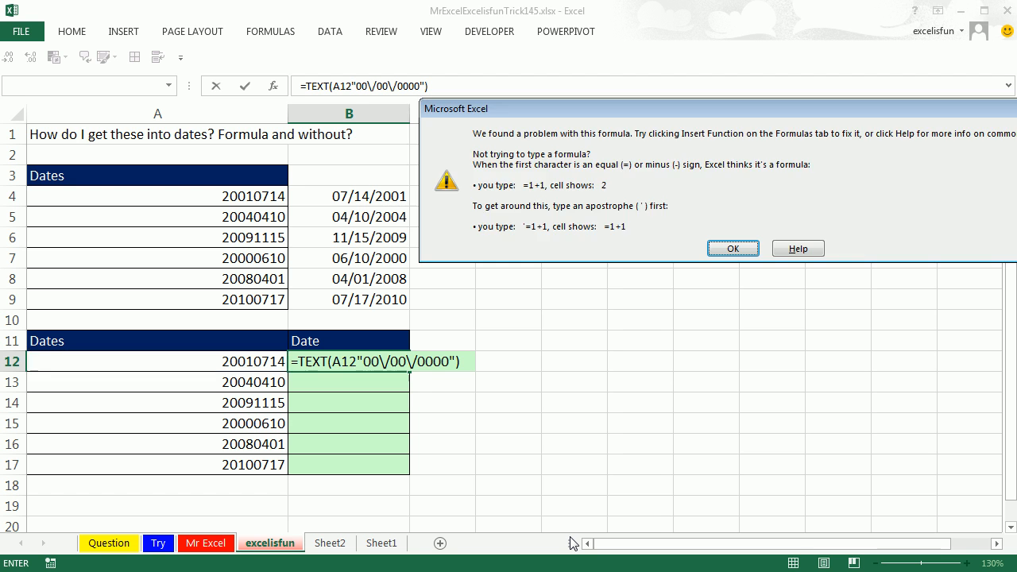
click(731, 248)
text(,)
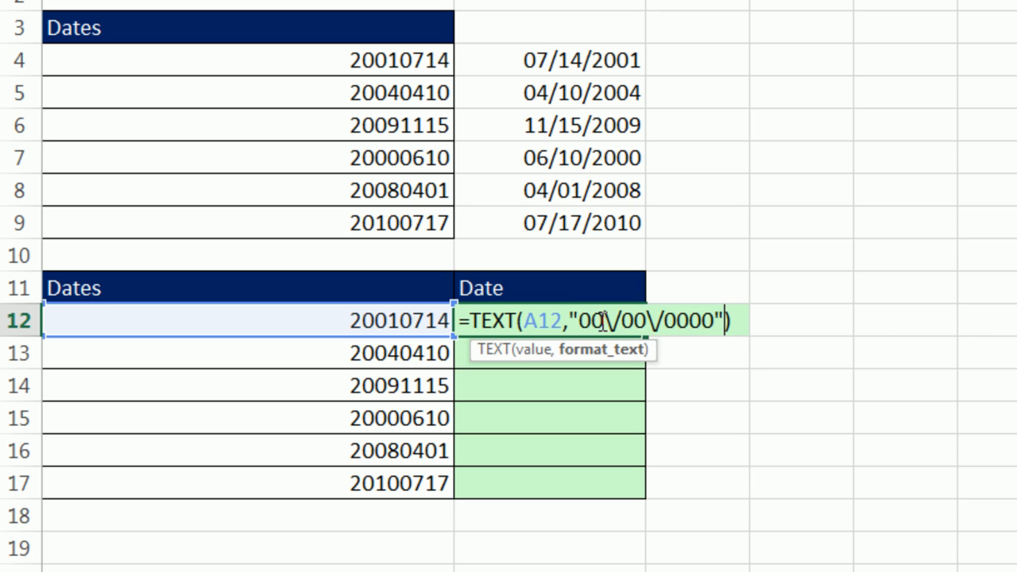
text(00)
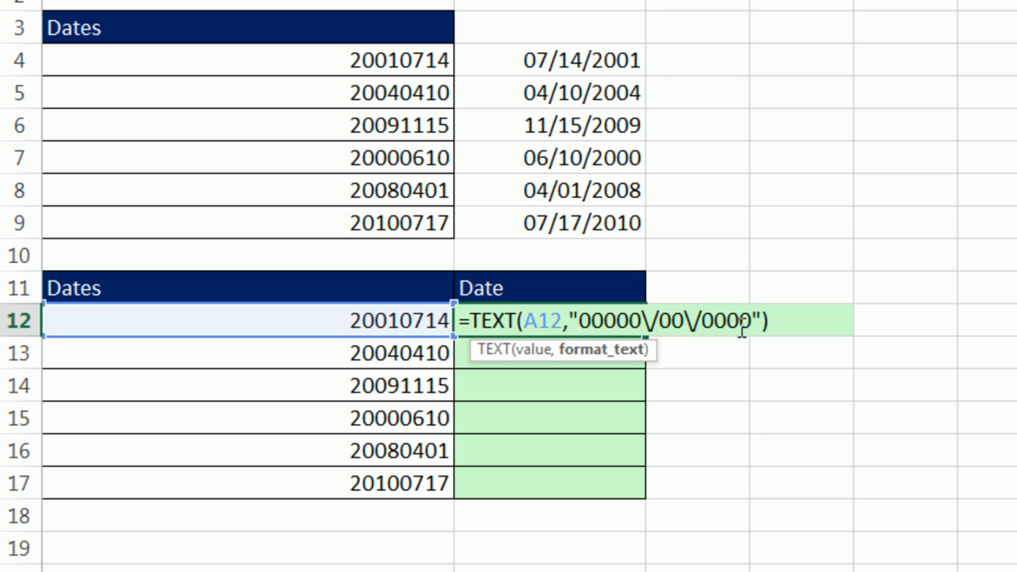
text(0)
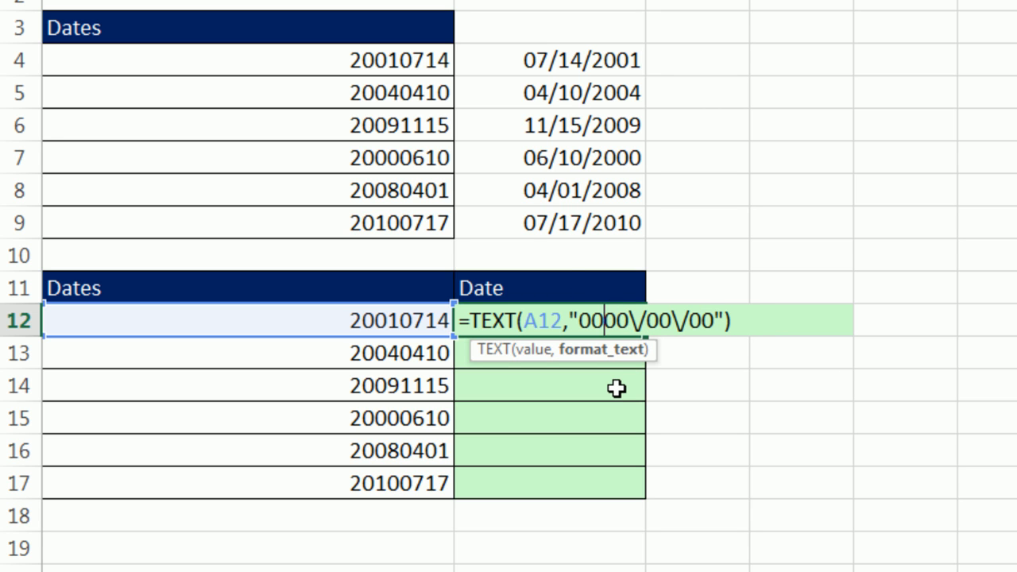
key(Enter)
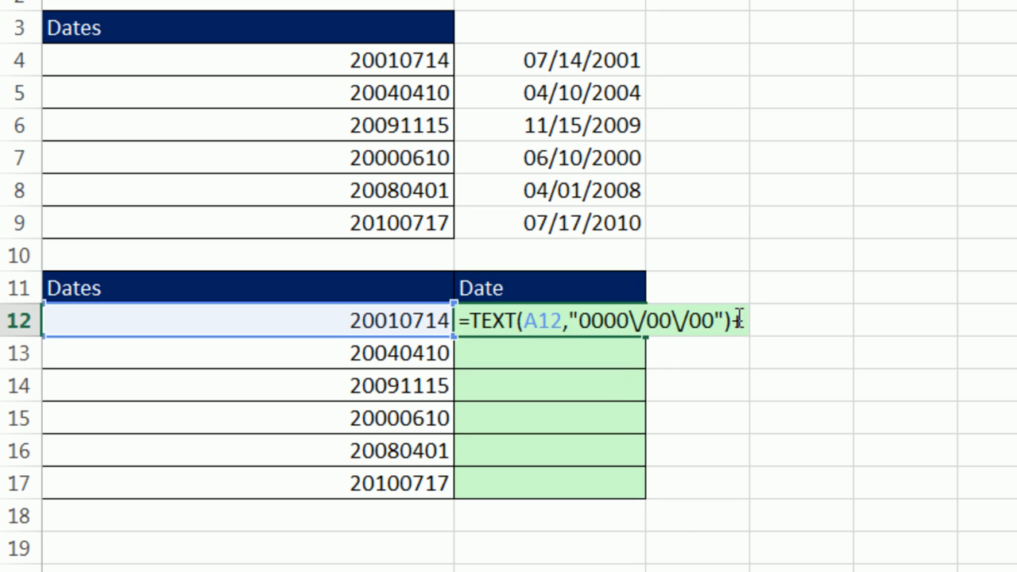
- Commit TEXT(A12,"0000\/00\/00")+0 in B12 and apply a Date number format, showing 7/14/2001
text(+.)
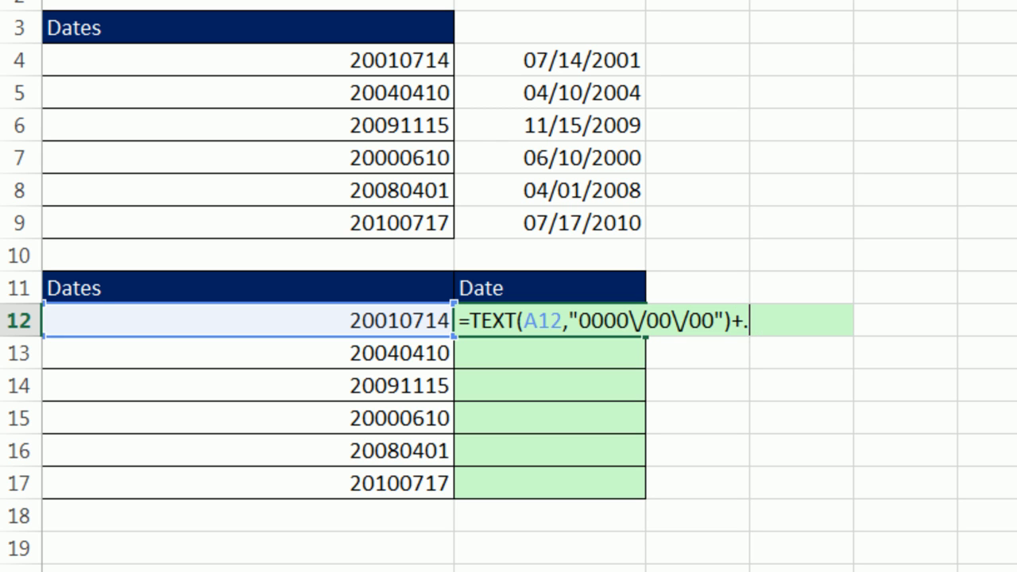
key(Enter)
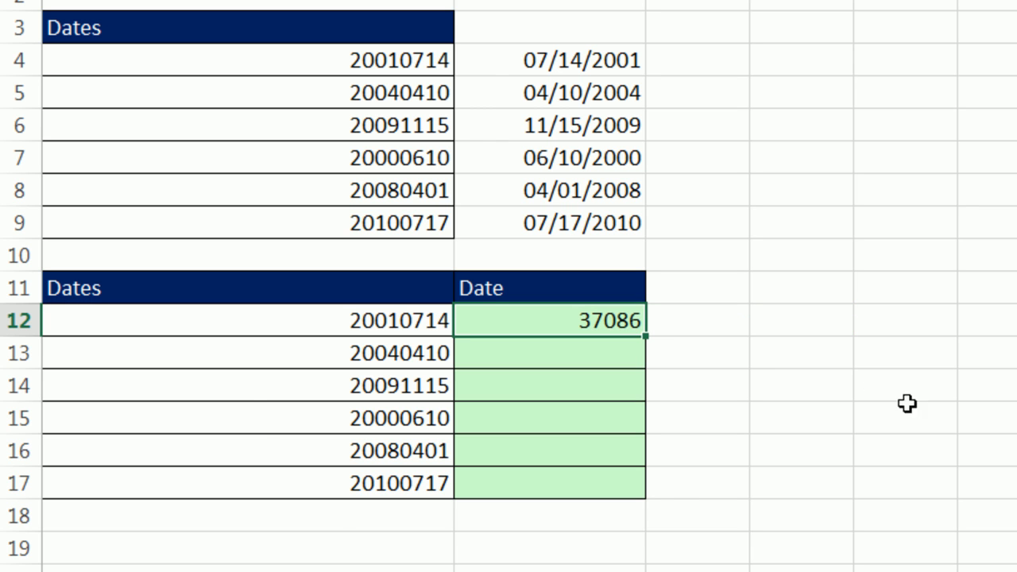
key(ctrl+1)
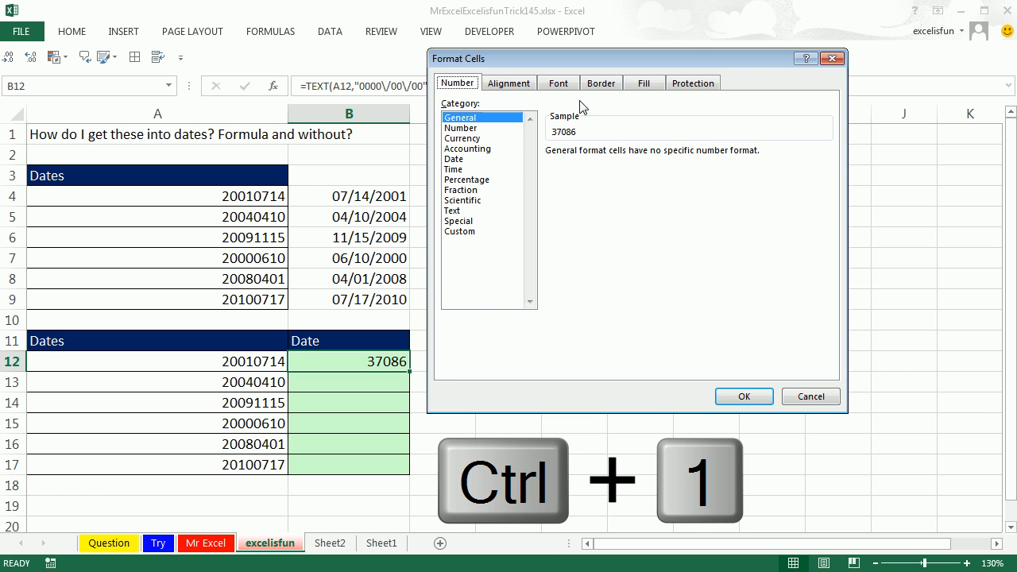
click(454, 159)
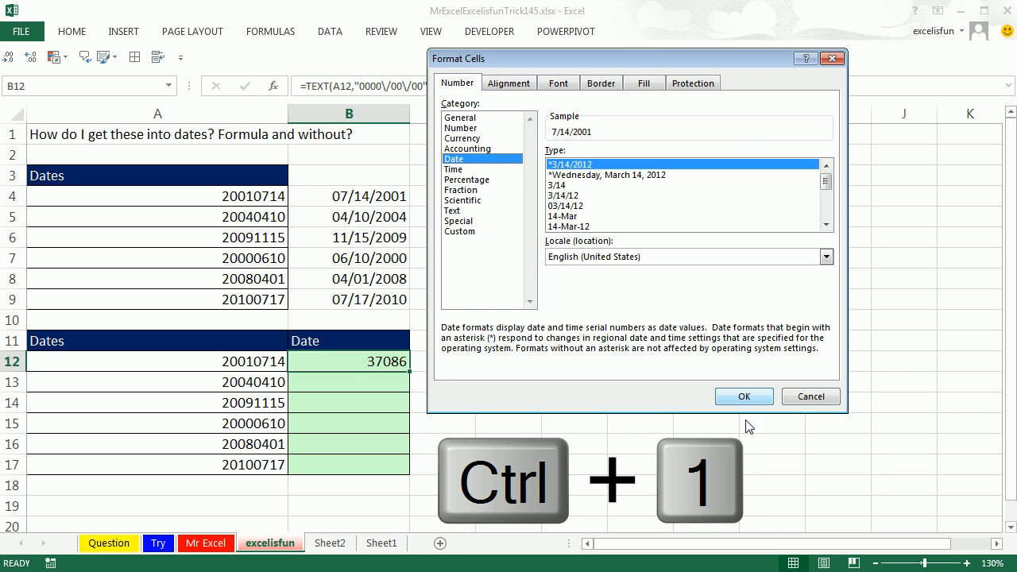
click(744, 396)
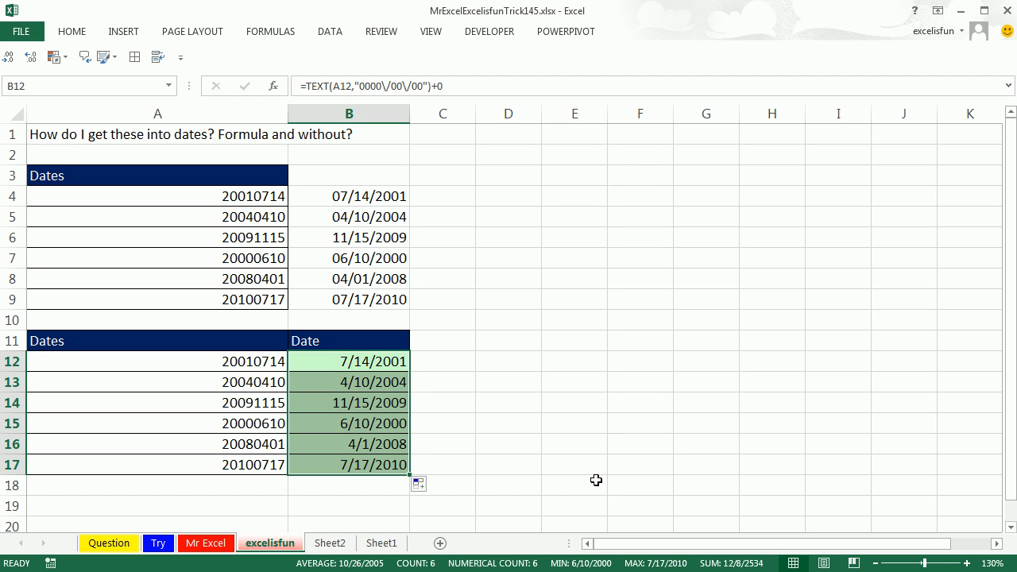
mouse_move(606, 493)
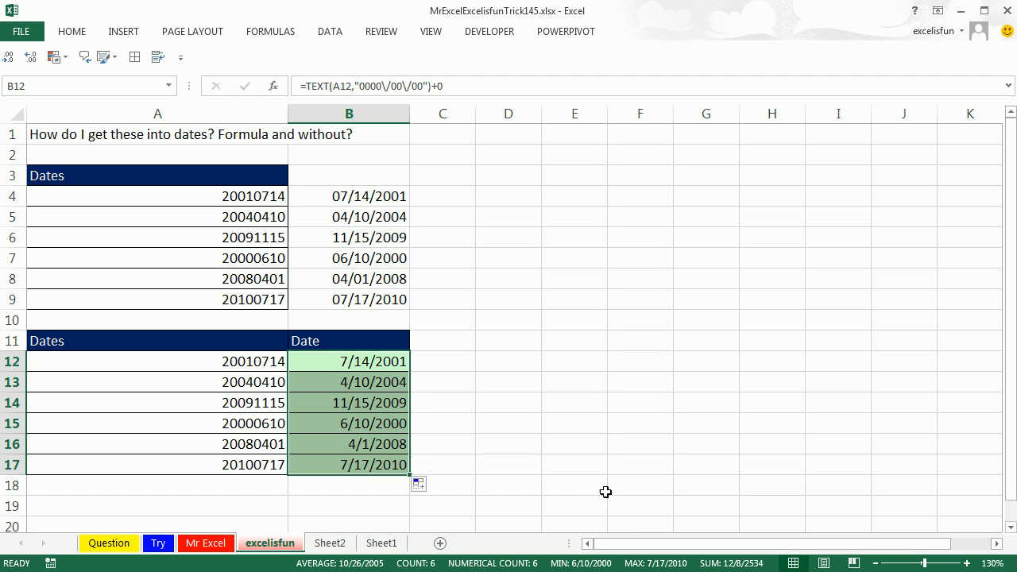
mouse_move(581, 509)
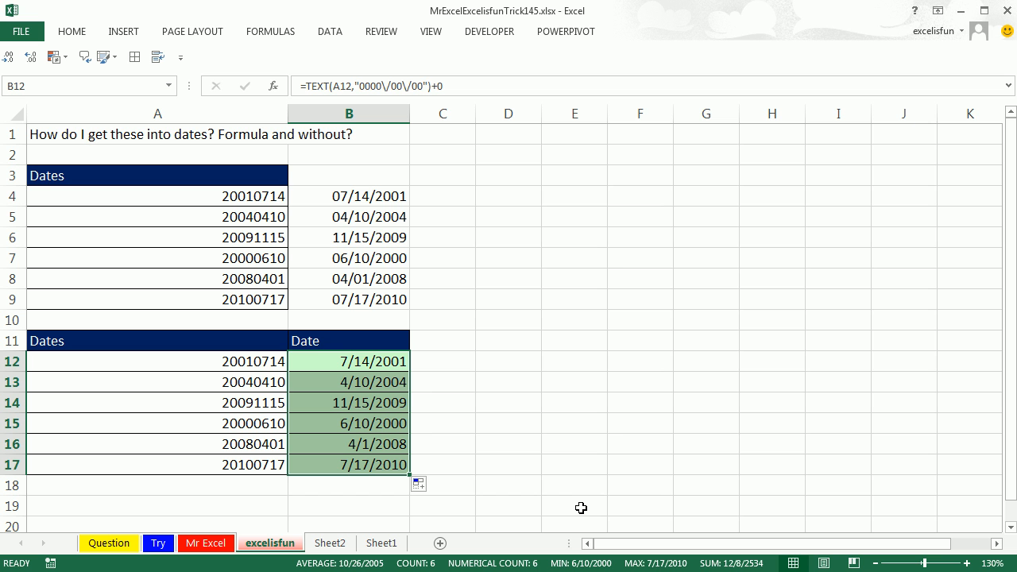
mouse_move(391, 366)
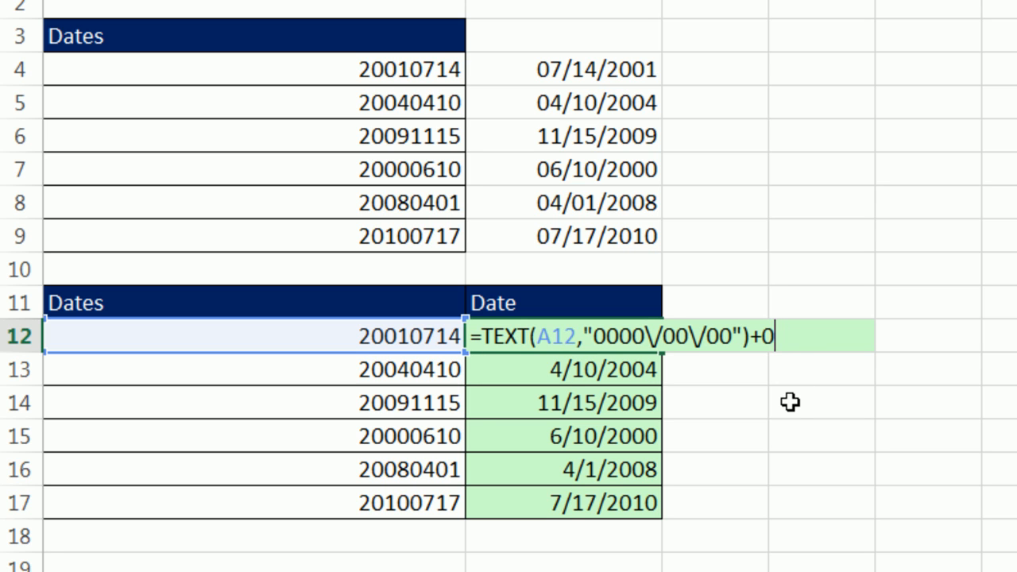
mouse_move(692, 369)
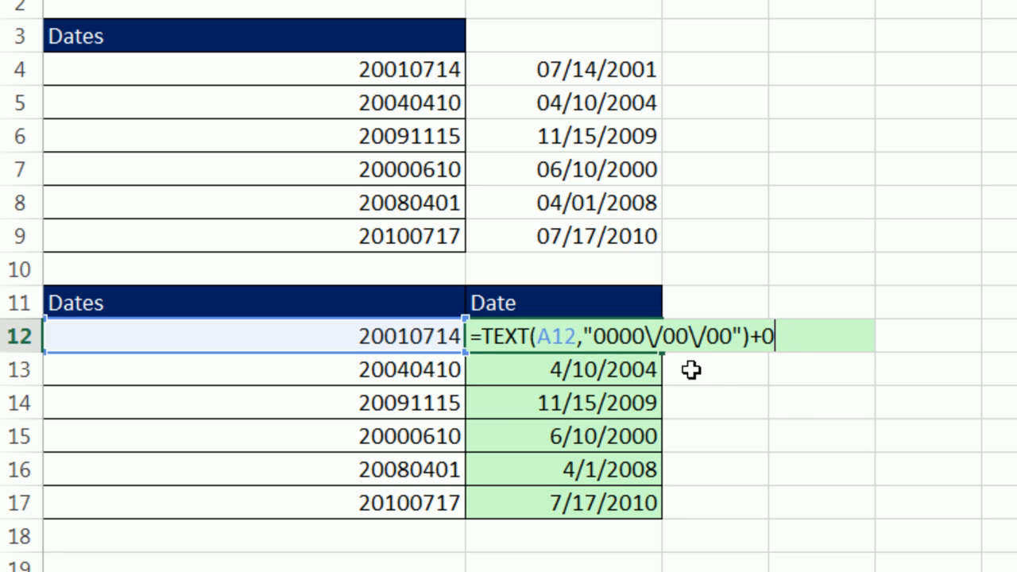
mouse_move(684, 353)
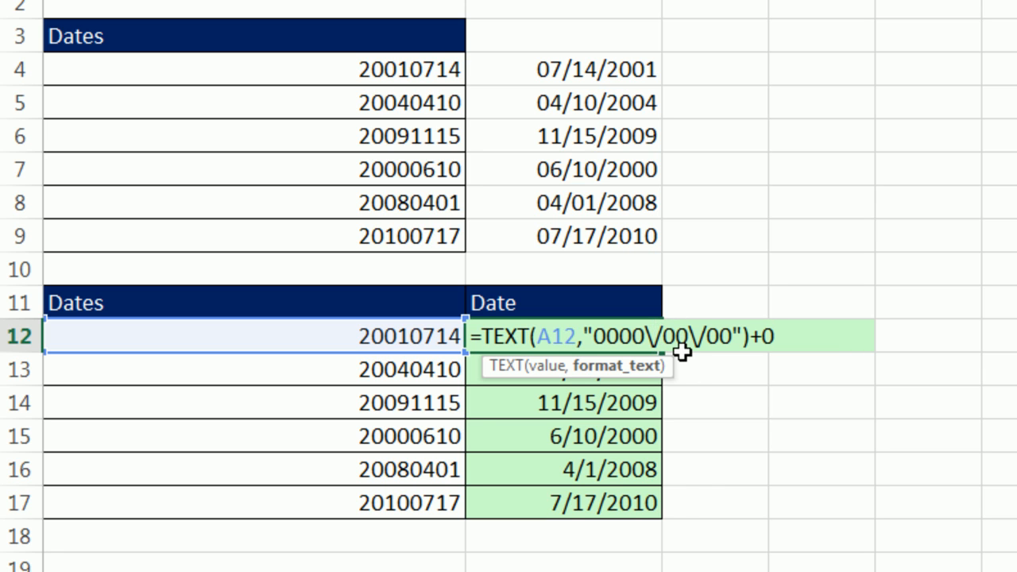
mouse_move(697, 267)
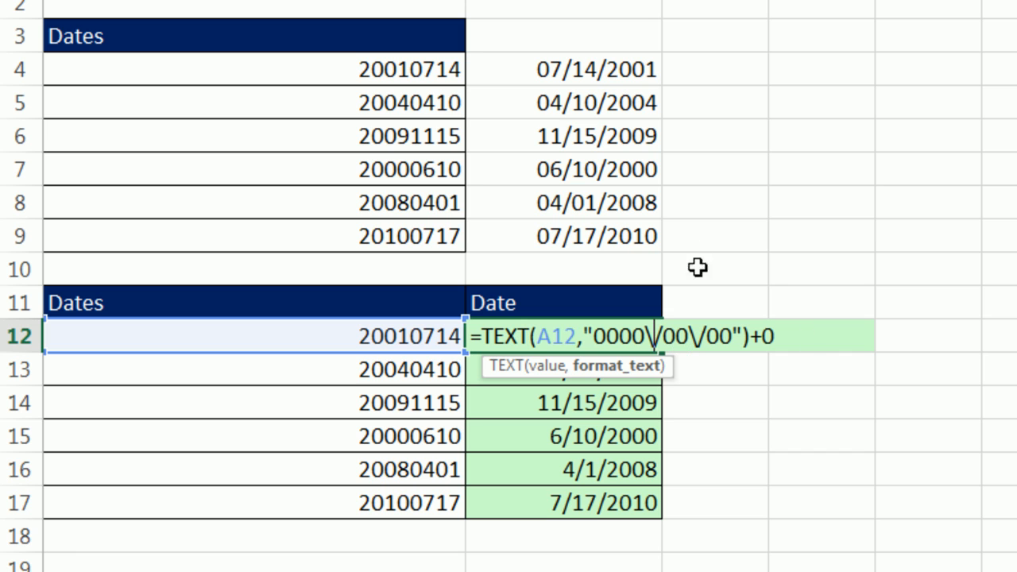
mouse_move(672, 405)
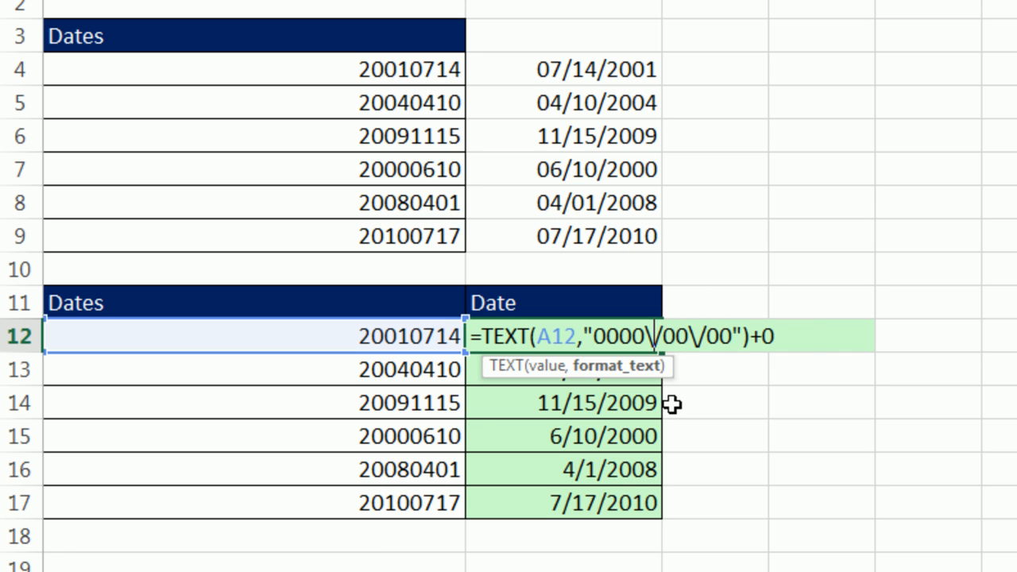
mouse_move(650, 235)
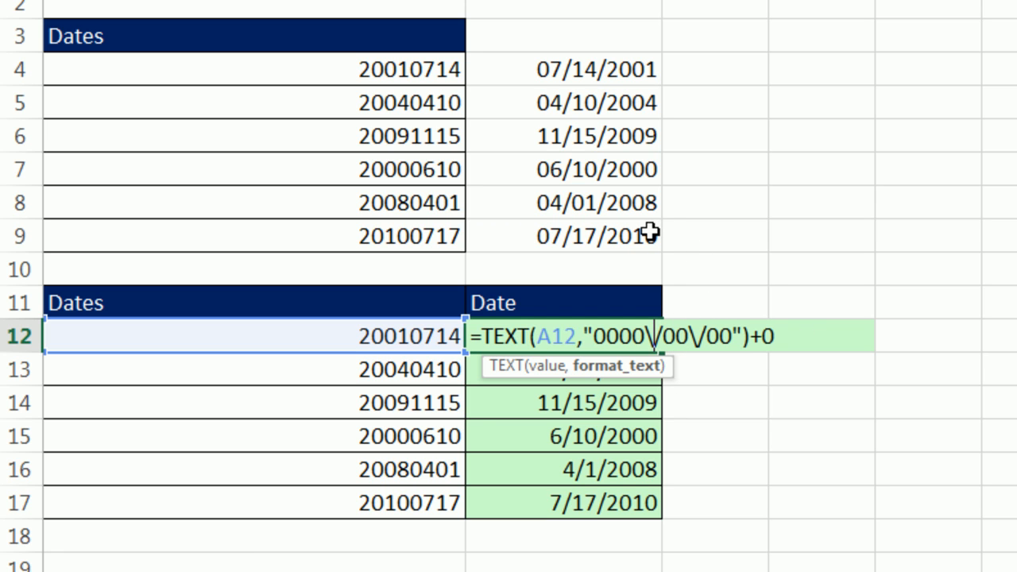
mouse_move(687, 181)
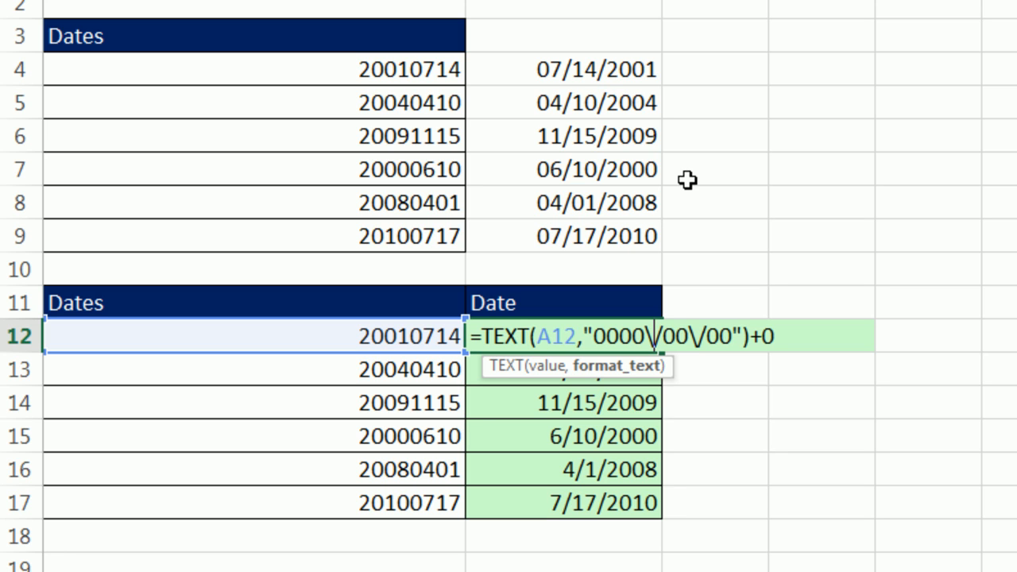